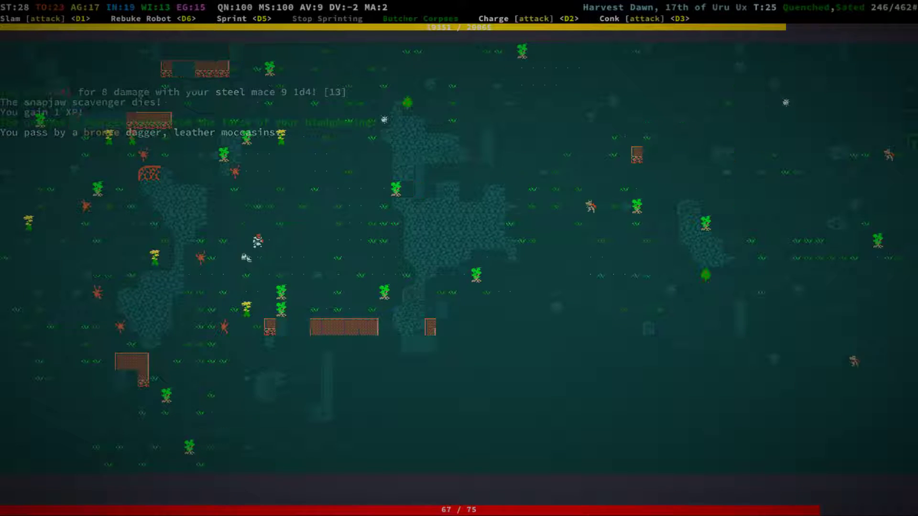
Step: Bring up the snapjaw's dropped pile to examine the painted furs
key("up")
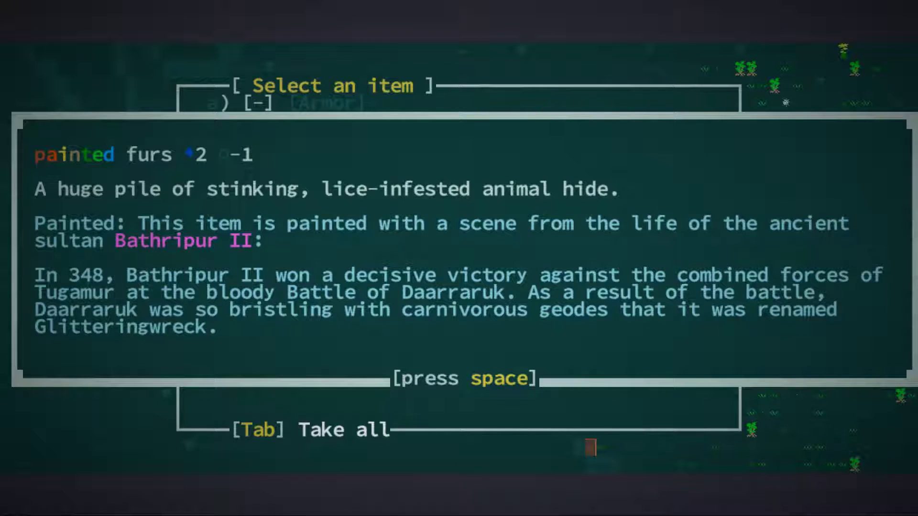
Step: Dismiss the painted furs description and the Tugamur discovery message
key("space")
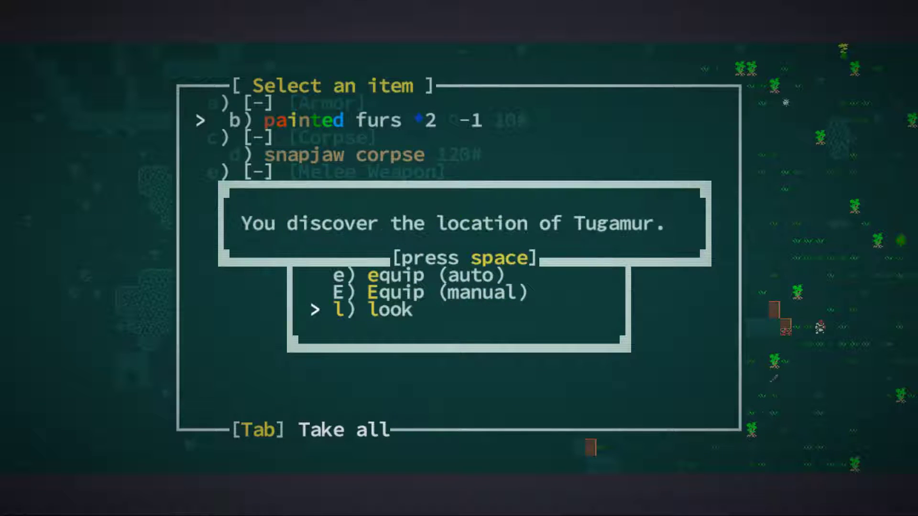
key("space")
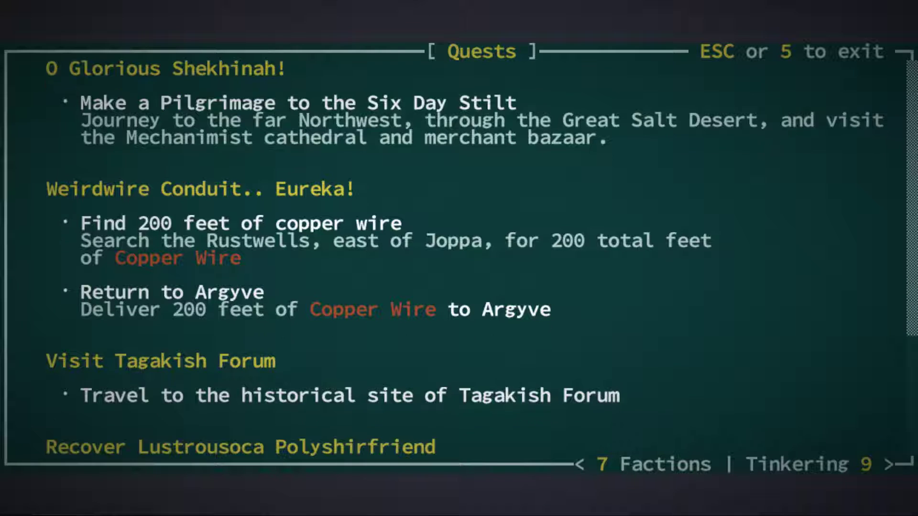
scroll("down", 3)
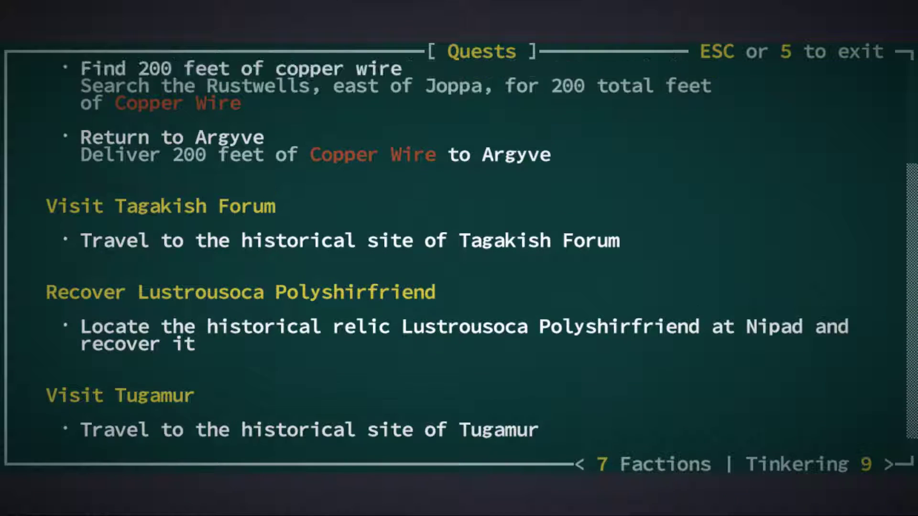
scroll("down", 3)
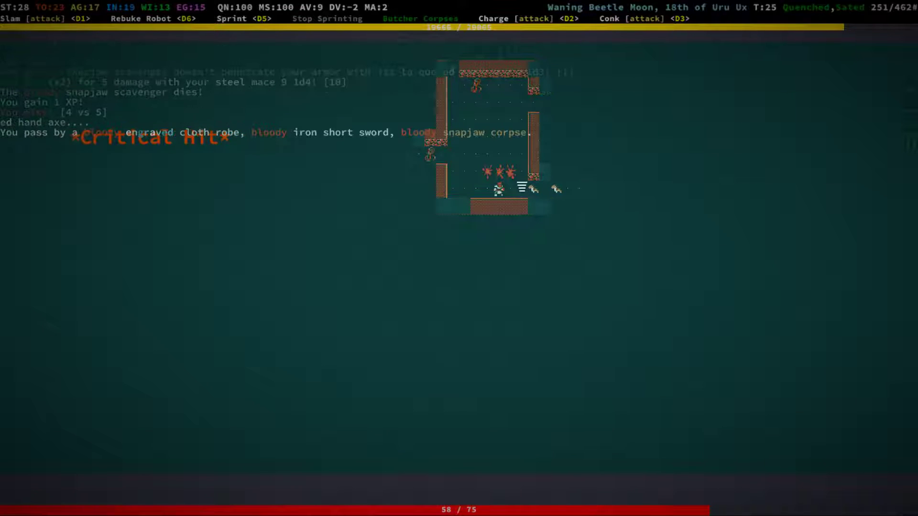
Step: Check the ground pile with the feathered leather armor, then move on through the ruin's rooms
key("g")
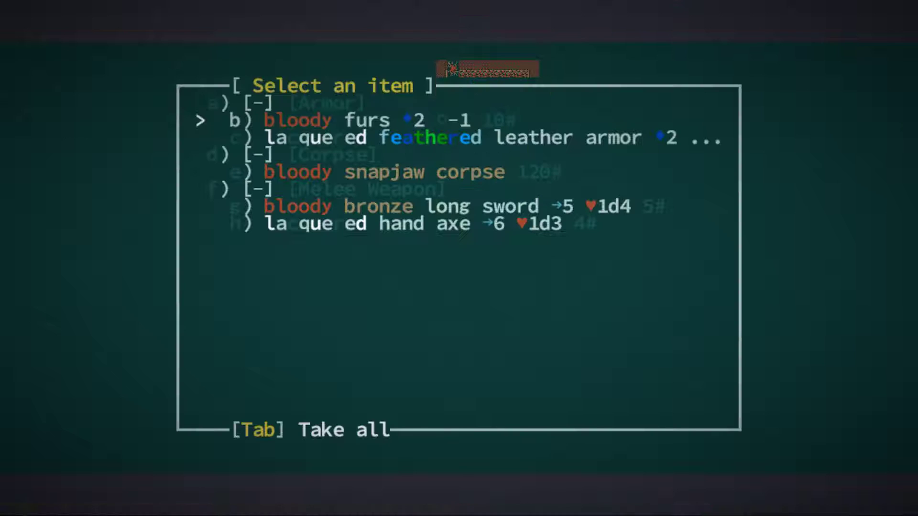
key("Down")
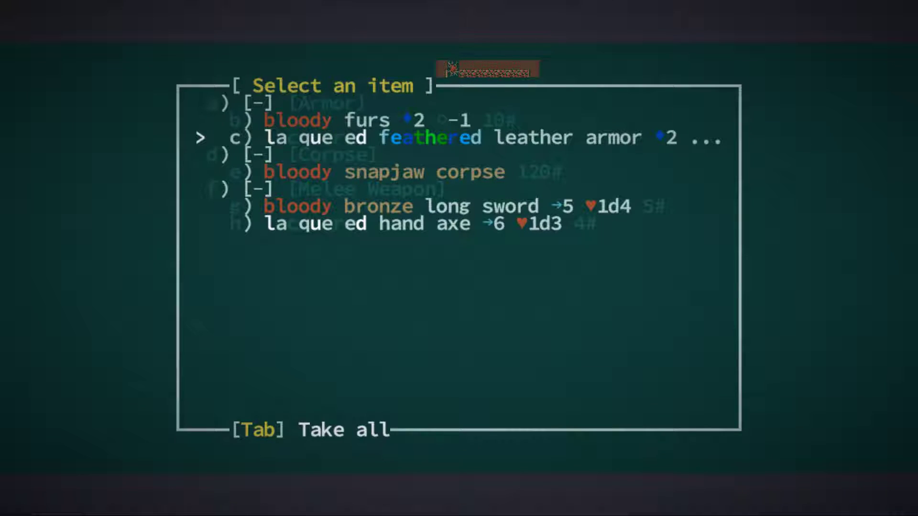
key("Down")
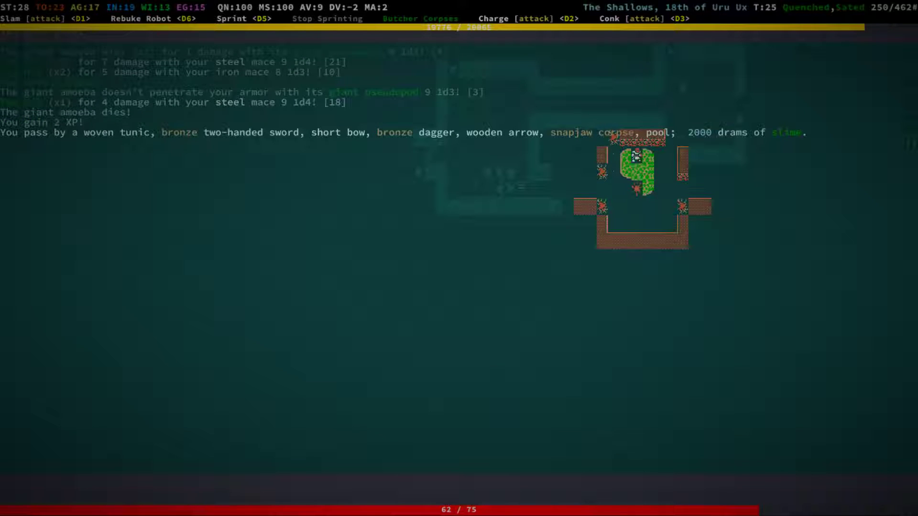
key("Down")
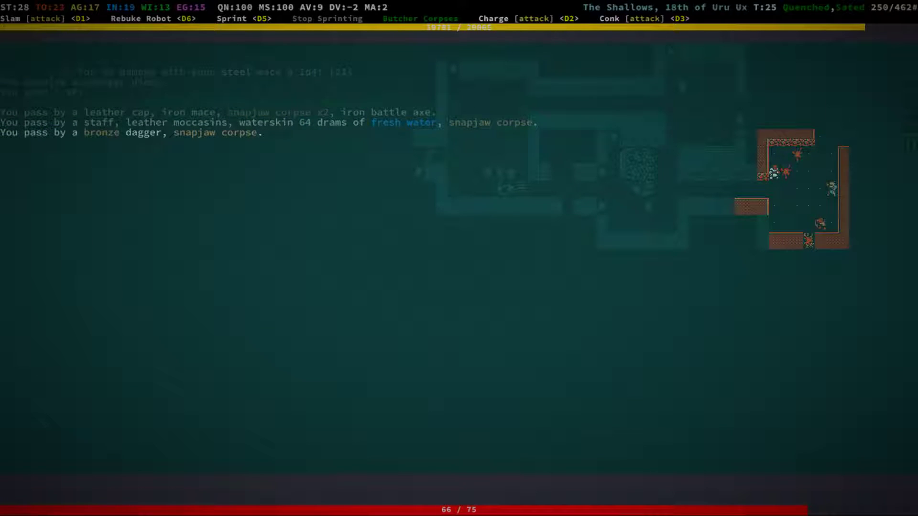
key("g")
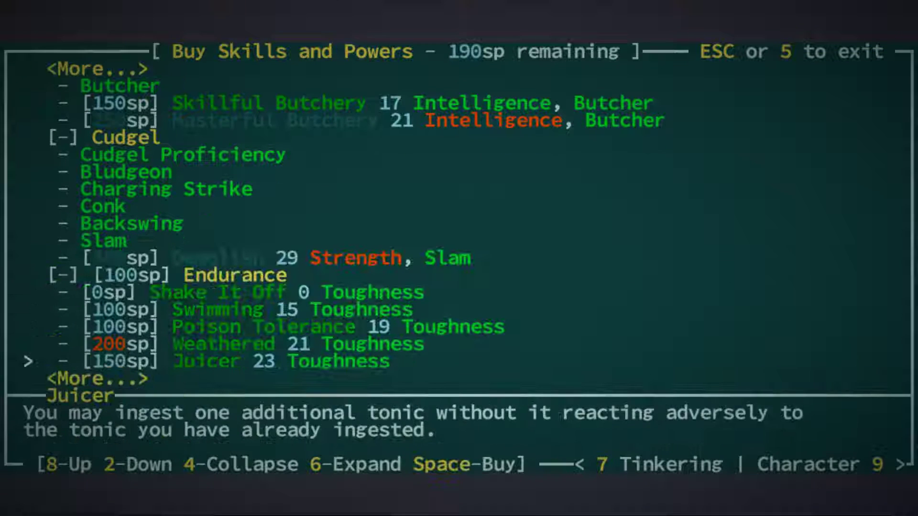
Step: Scroll through the Cudgel and Endurance skill entries
scroll("down", 3)
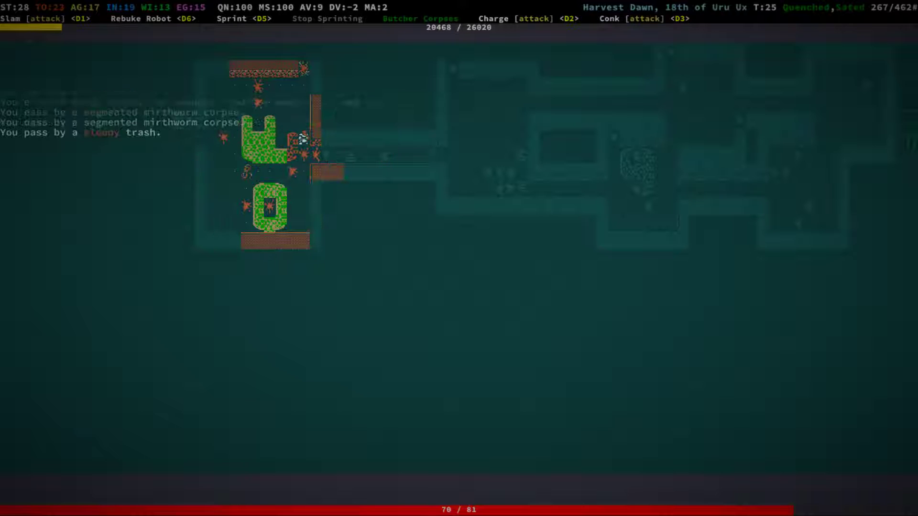
Step: Attack the swarming segmented mirthworms in the slime room
key("Up")
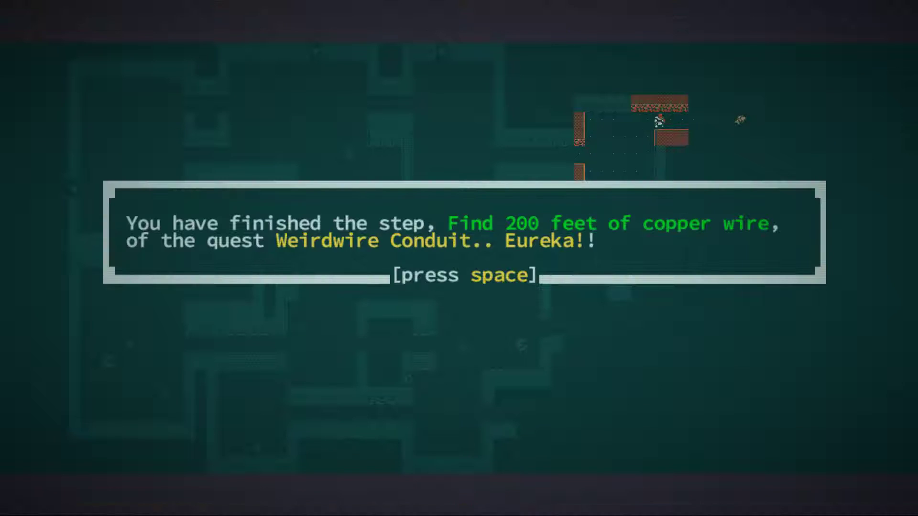
Step: Dismiss the finished copper-wire quest step notice before returning to Argyve
key("space")
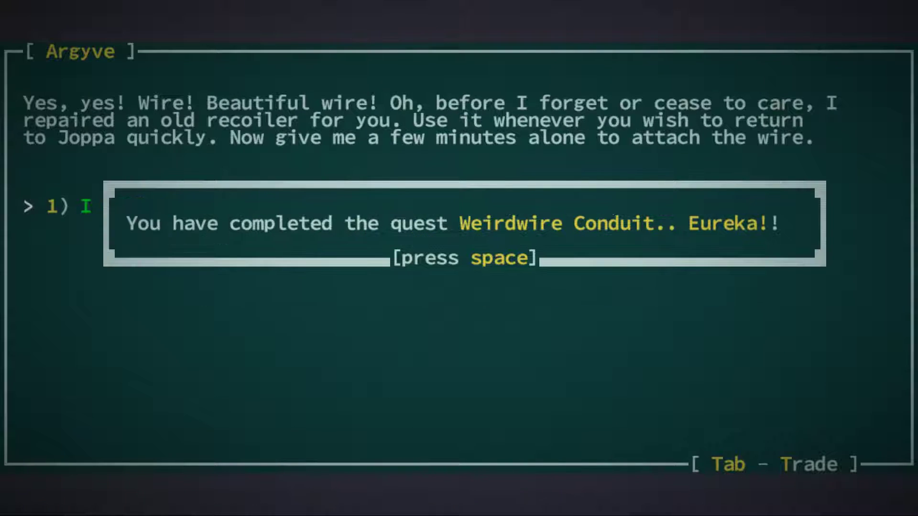
Step: Ask Argyve what the task is, then accept A Canticle for Barathrum and dismiss the notices
key("space")
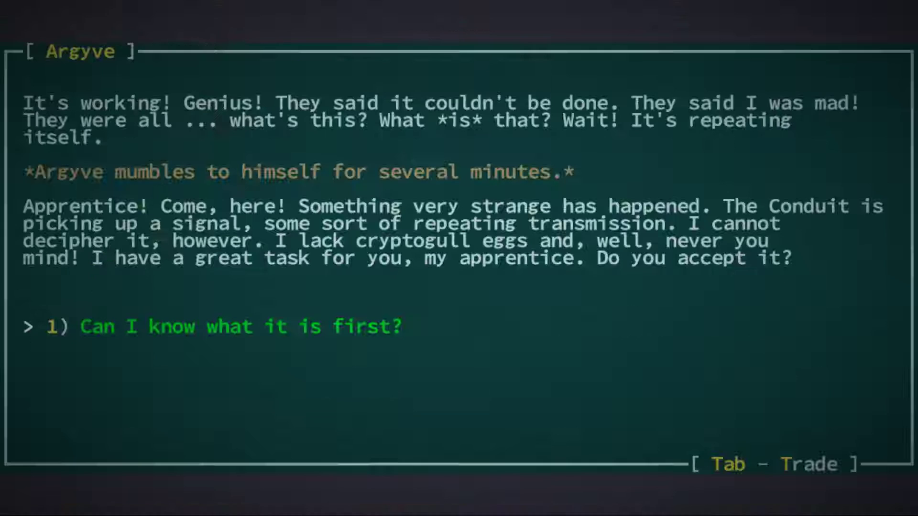
left_click(212, 327)
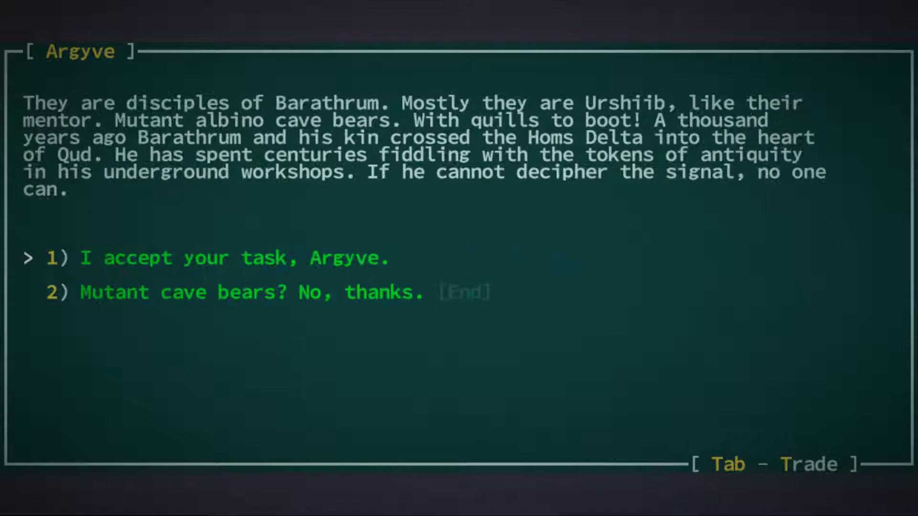
left_click(180, 258)
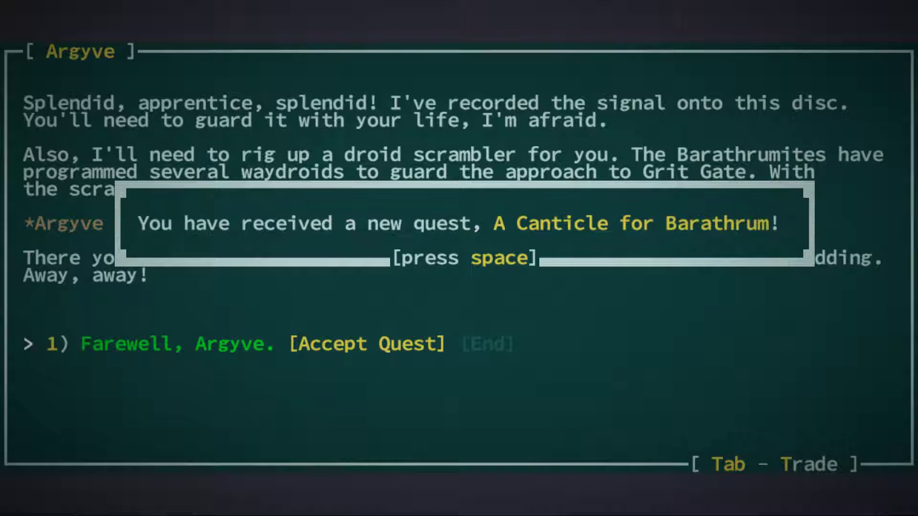
key("space")
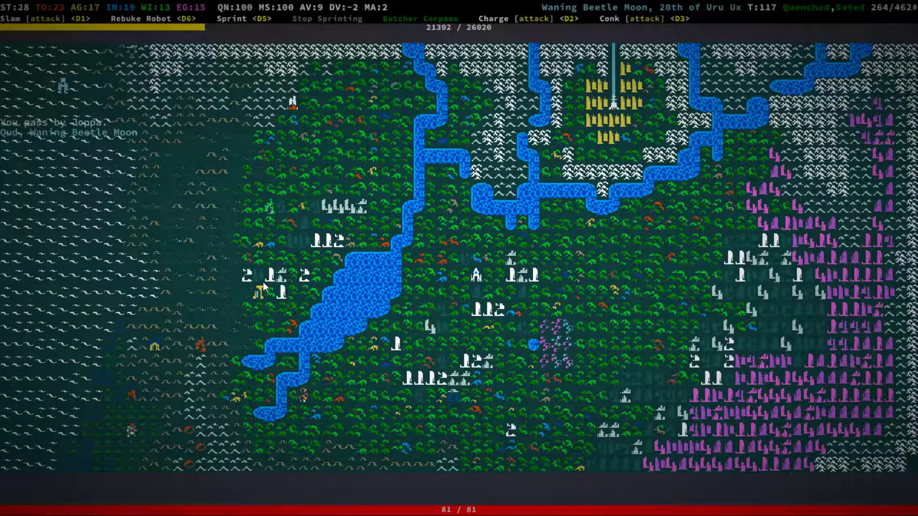
mouse_move(839, 345)
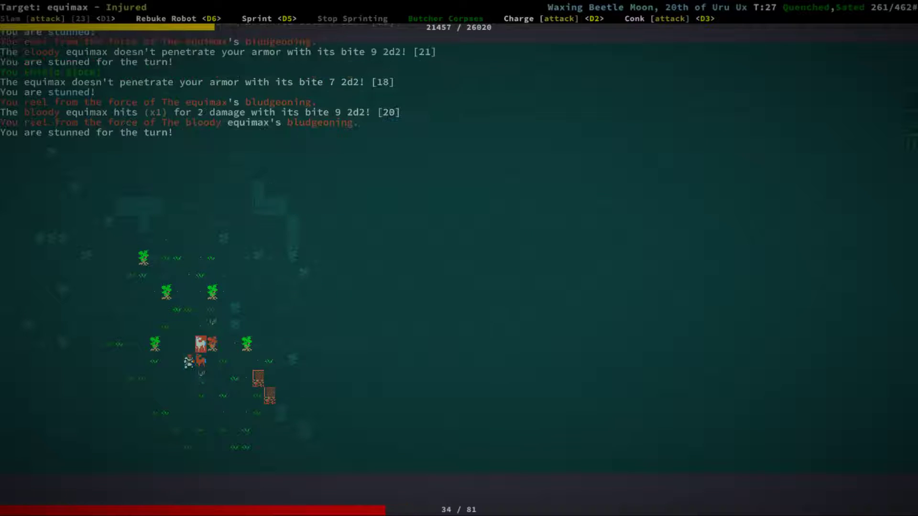
key("i")
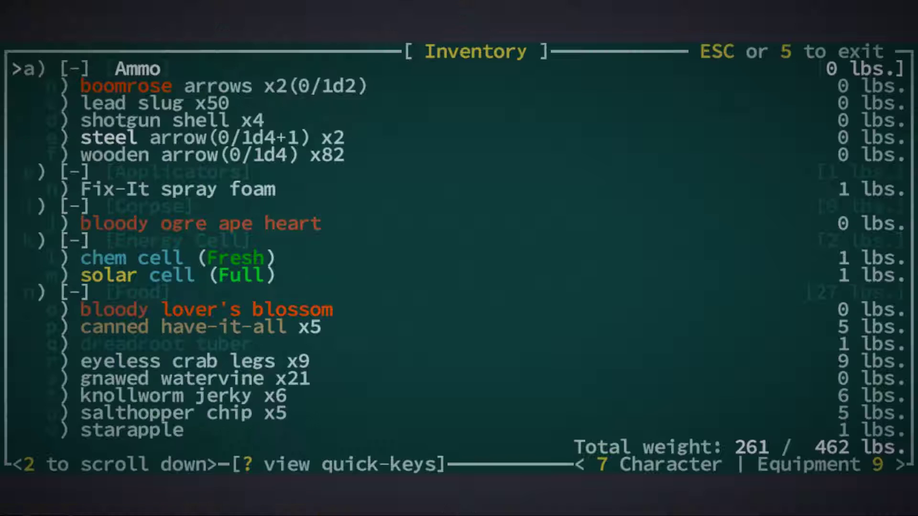
scroll("down", 3)
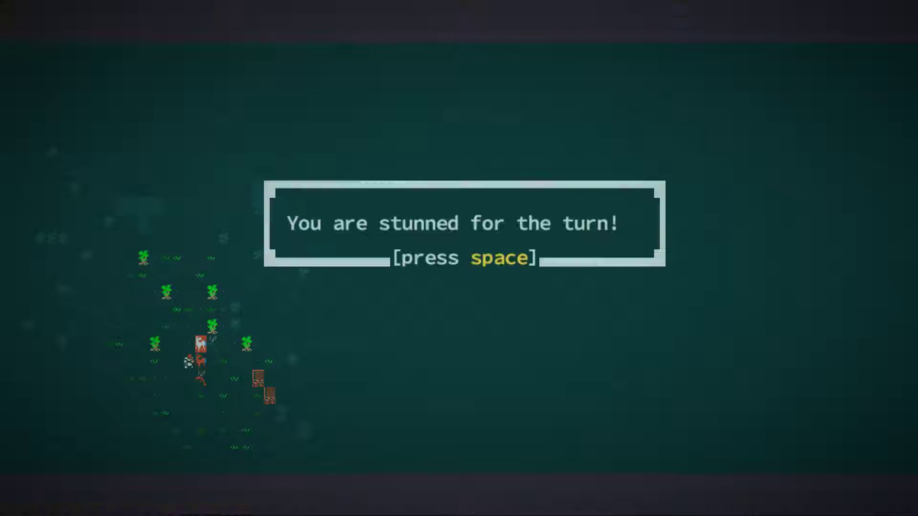
key("space")
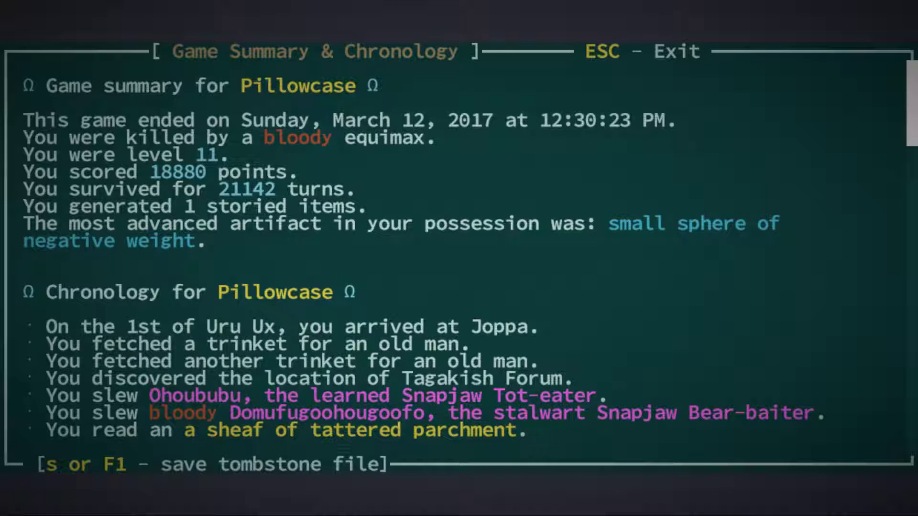
Step: Exit the Game Summary & Chronology screen back to the main menu
key("Escape")
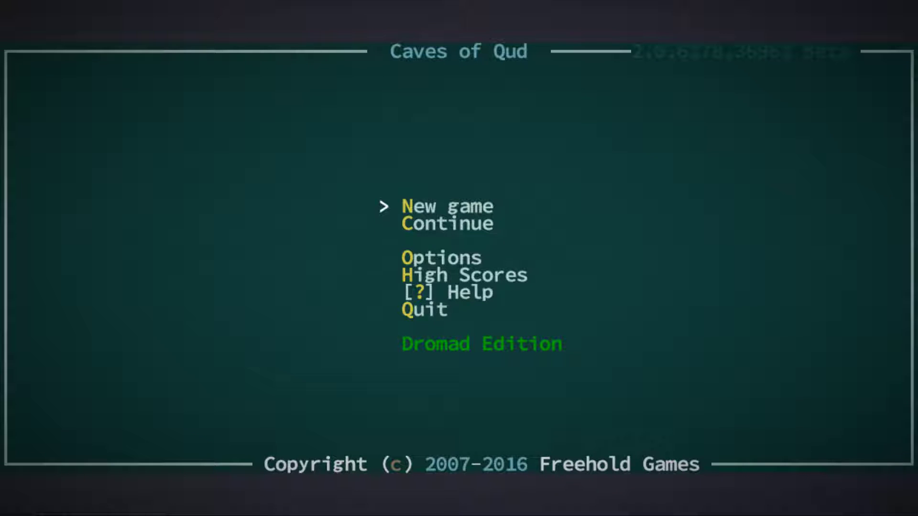
Step: Start a new Mutated Human character and return to redistribute the attributes
left_click(447, 206)
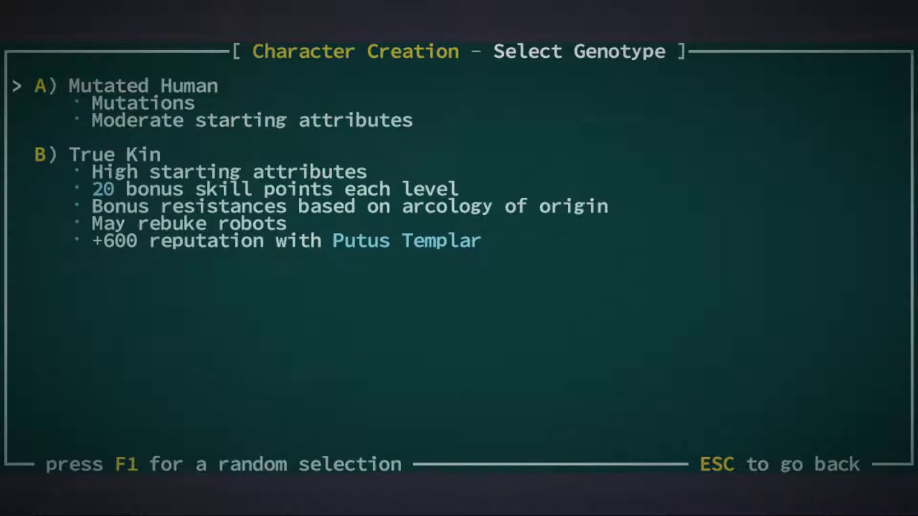
key("Escape")
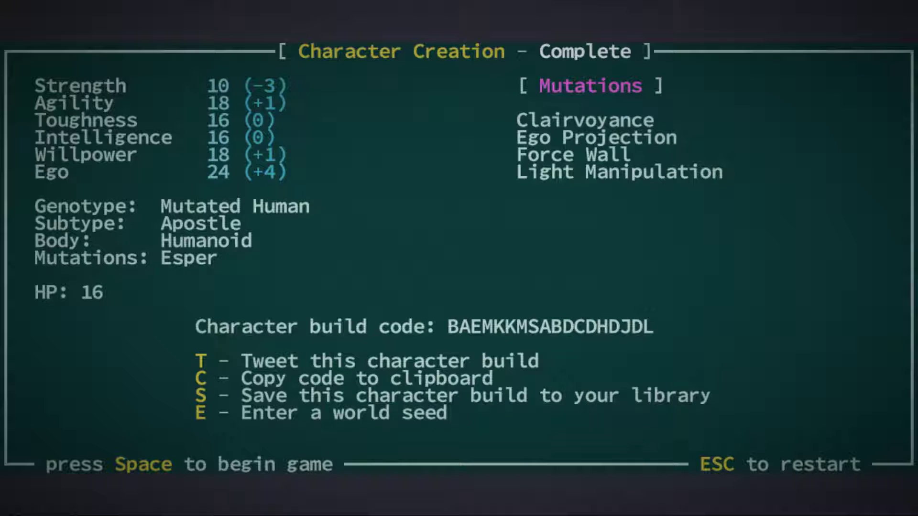
key("Escape")
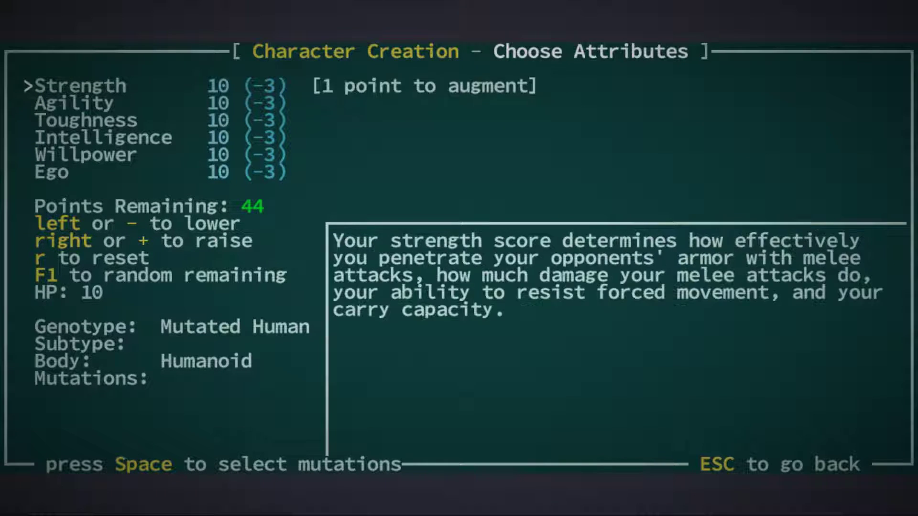
Step: Raise Strength, Ego and Intelligence and spread the remaining points across Willpower and Agility
key("right")
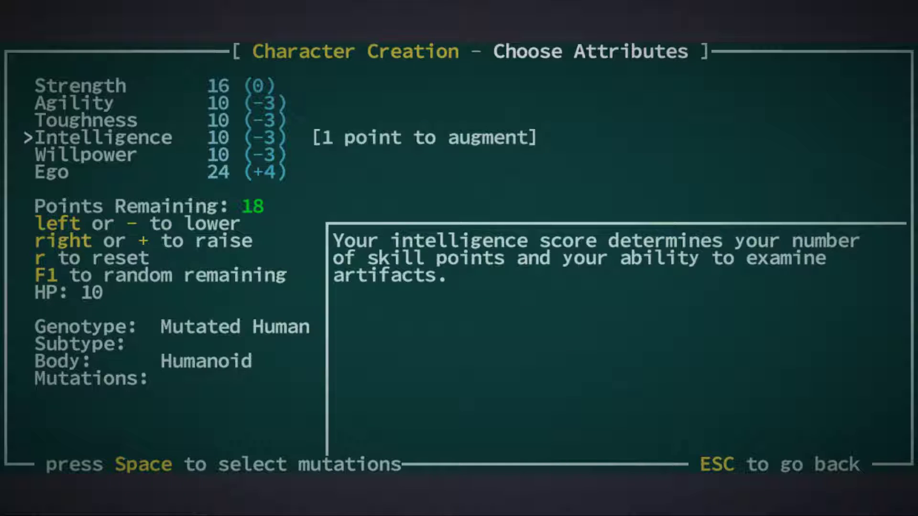
key("right")
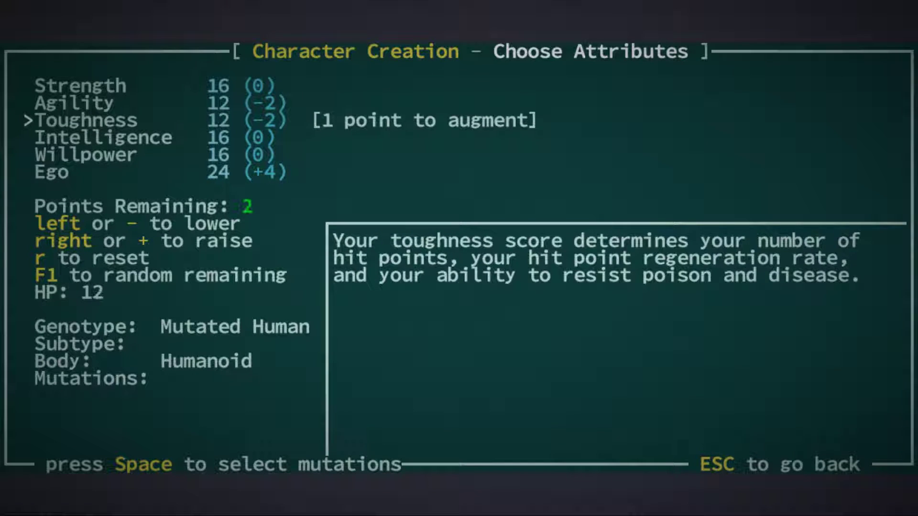
key("right")
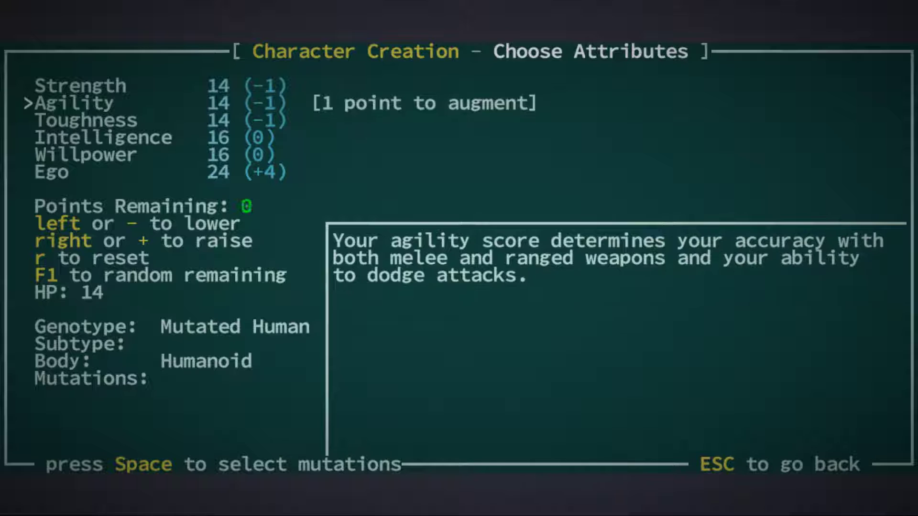
key("Down")
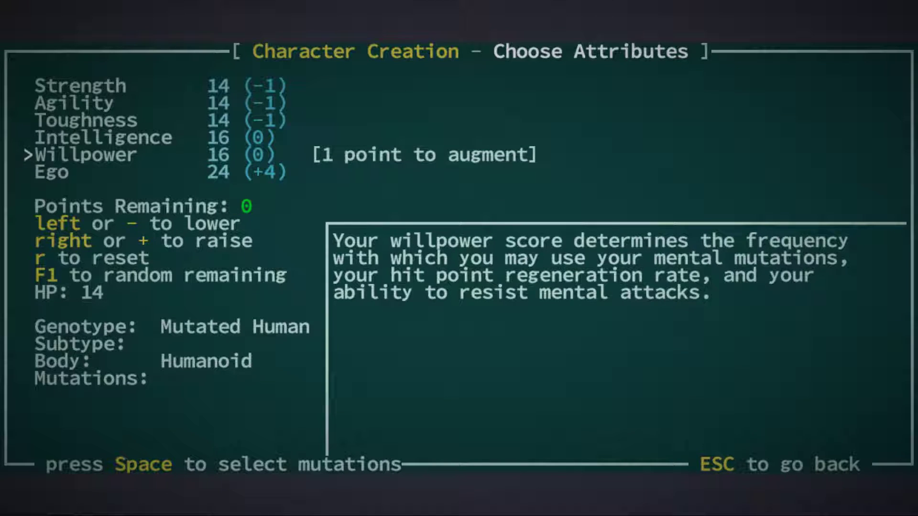
key("Down")
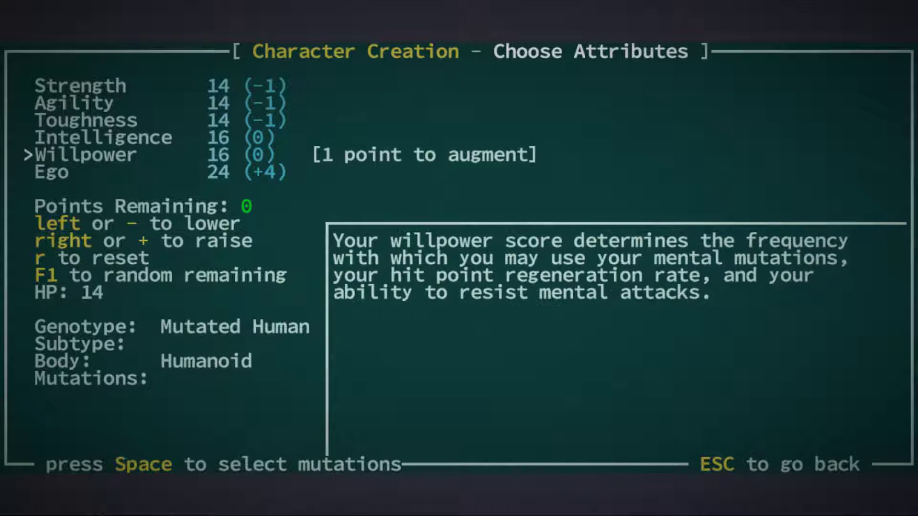
key("Up")
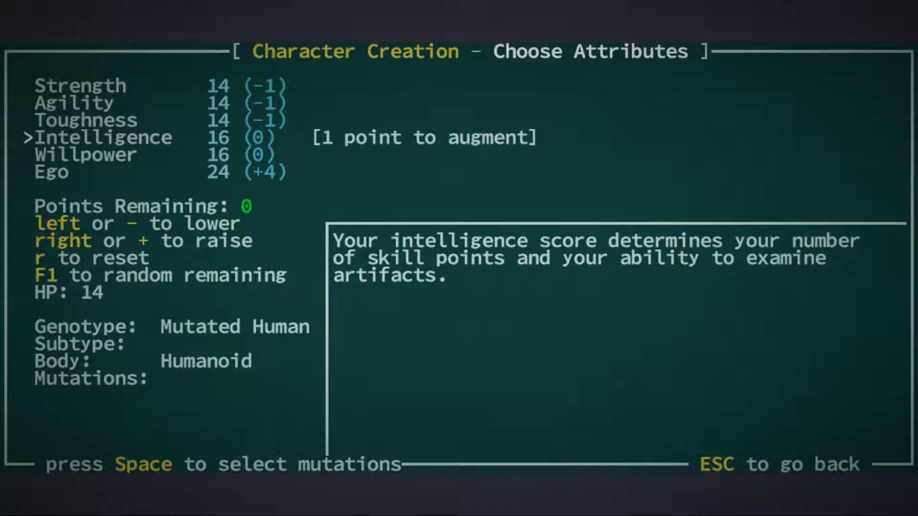
key("Down")
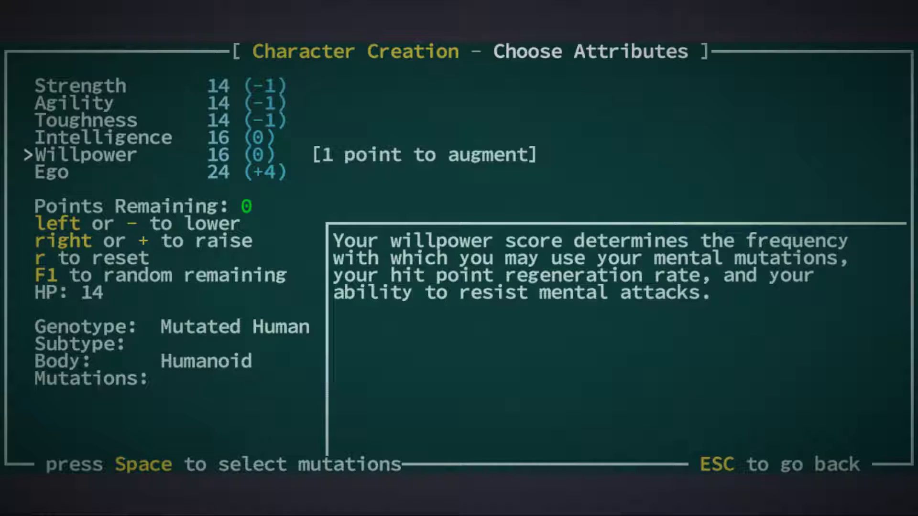
key("up")
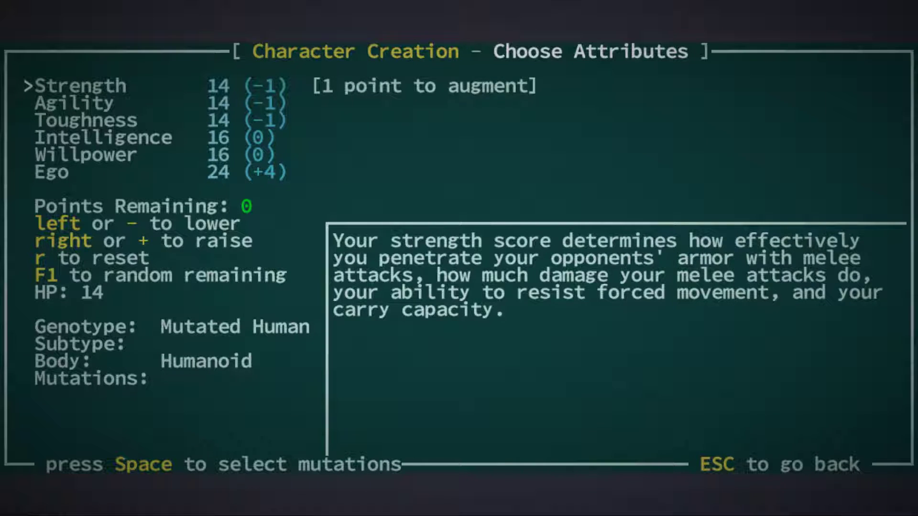
key("down")
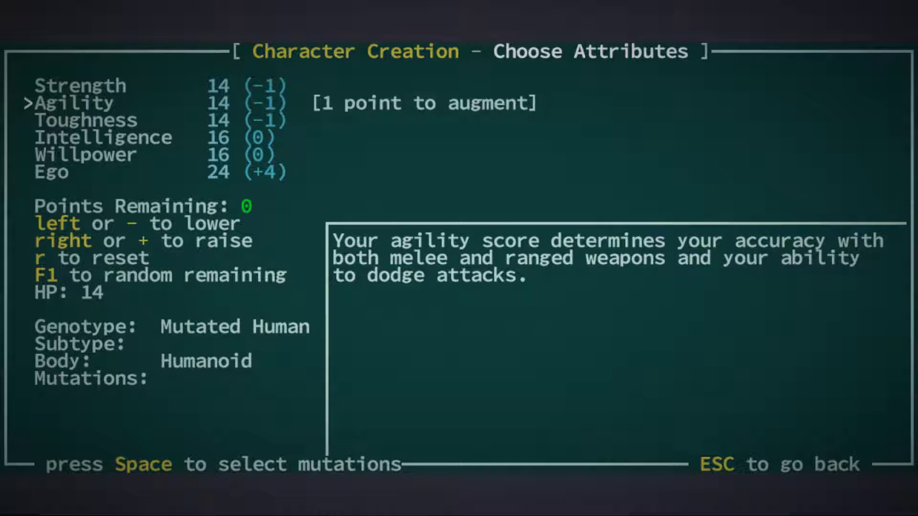
Step: Rebalance points into Agility and Toughness 16, finish Ego at 23, and continue to mutations
key("Left")
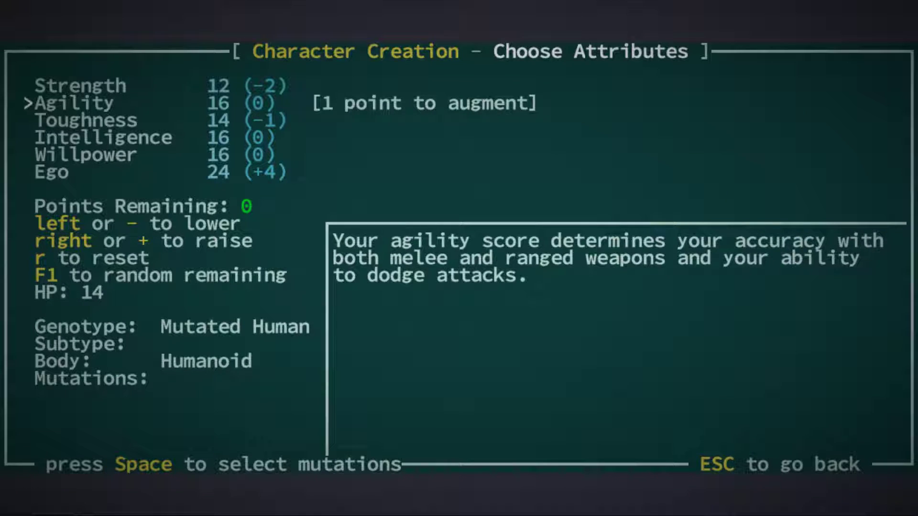
key("Down")
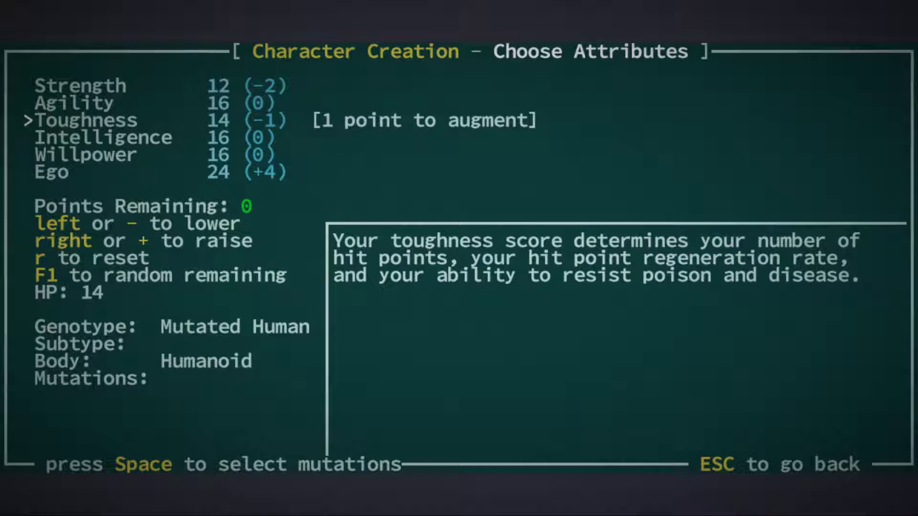
key("Down")
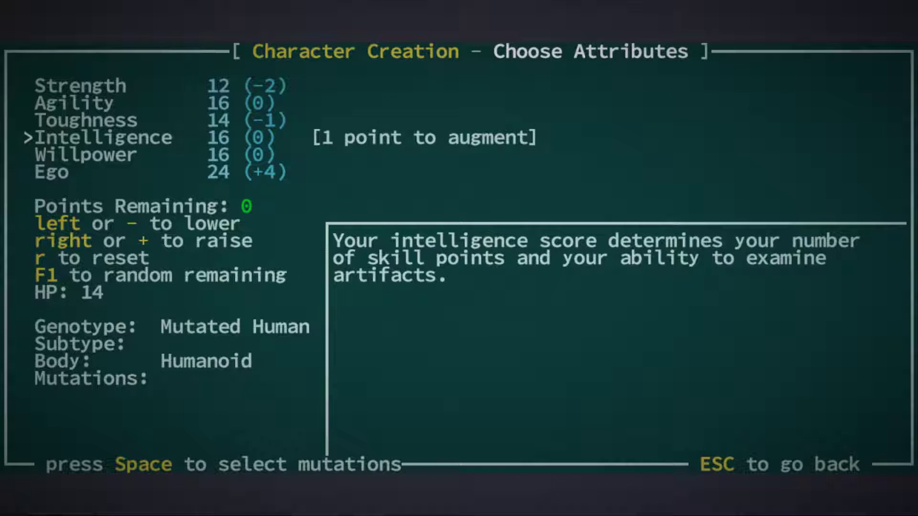
key("Down")
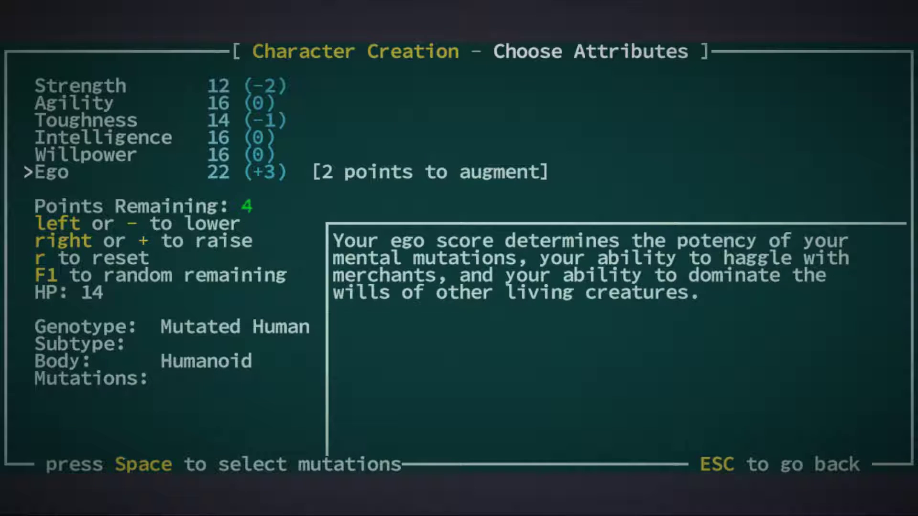
key("Up")
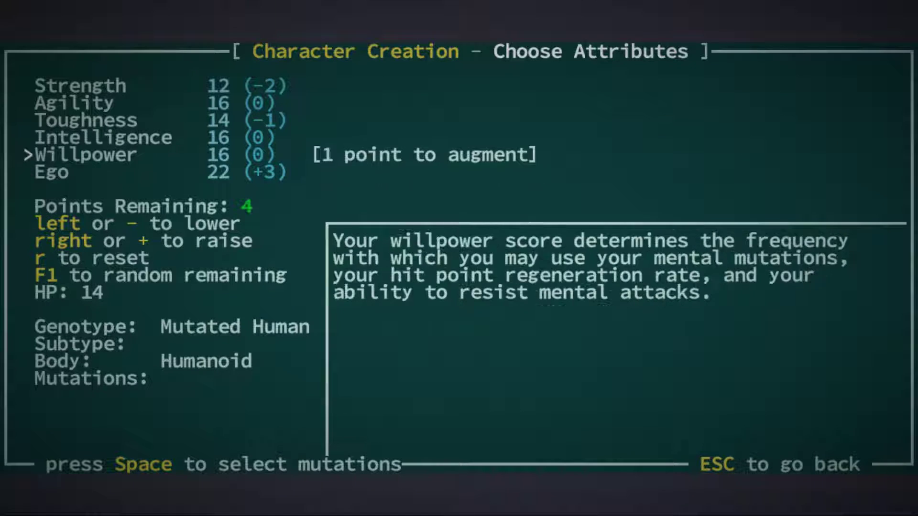
key("up")
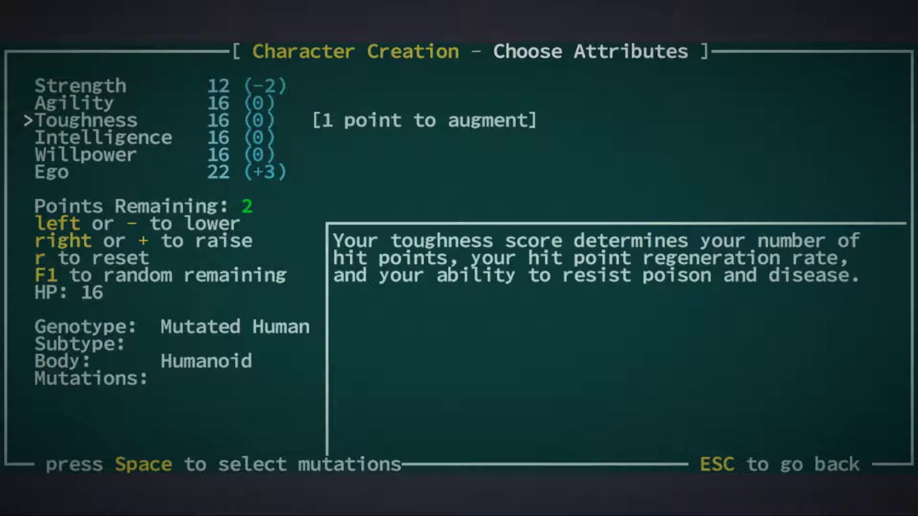
key("Down")
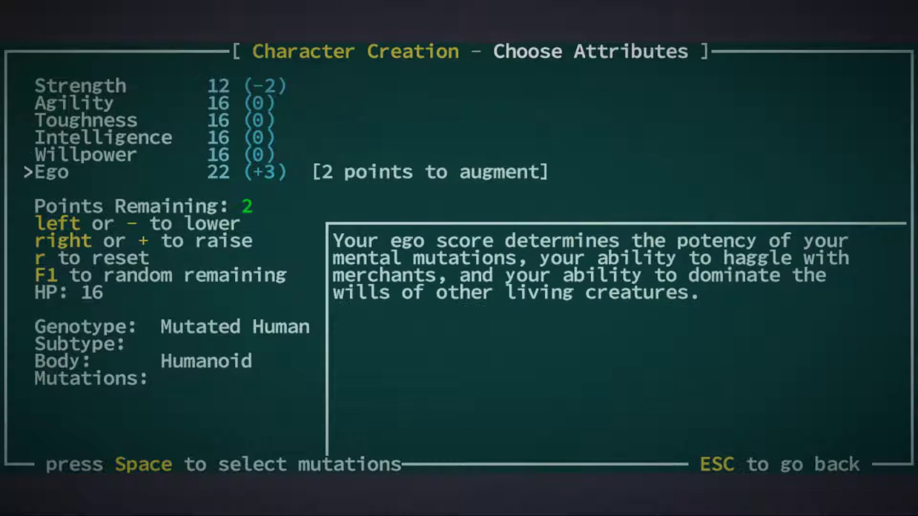
key("right")
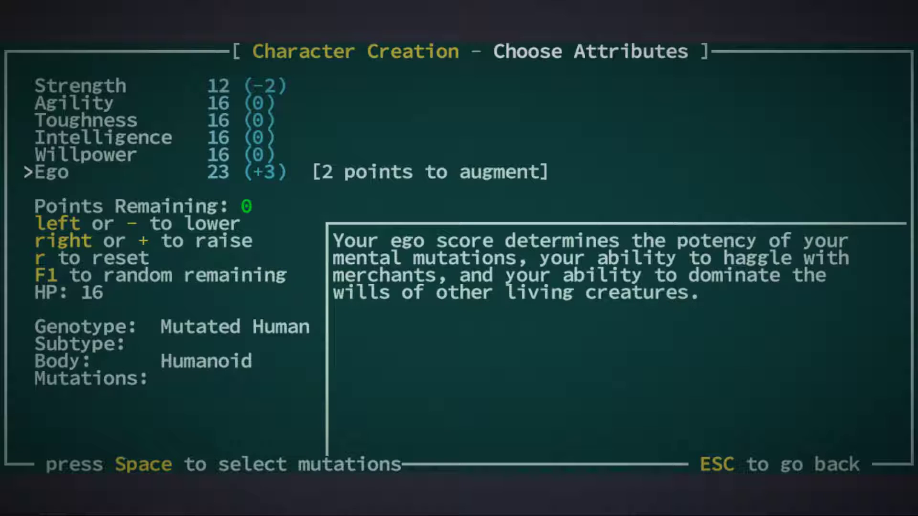
key("space")
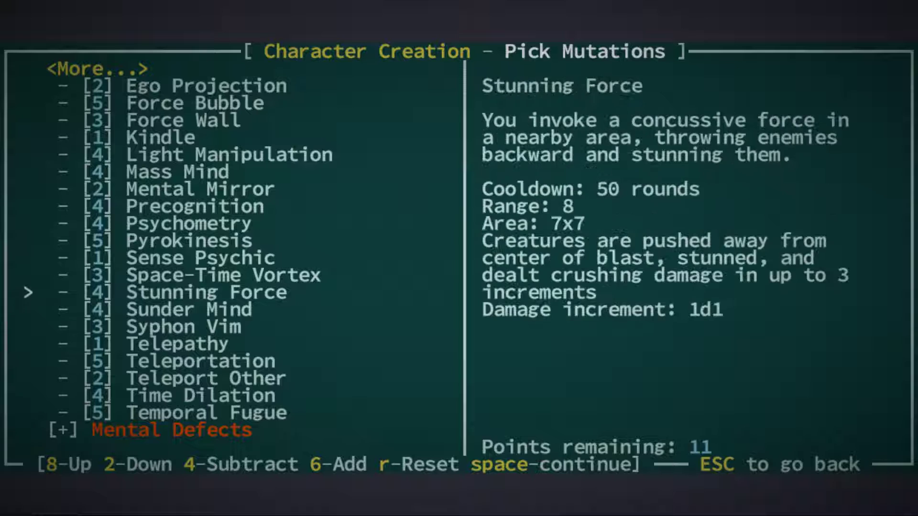
Step: Take Light Manipulation as a mental mutation, leaving 7 mutation points
key("8")
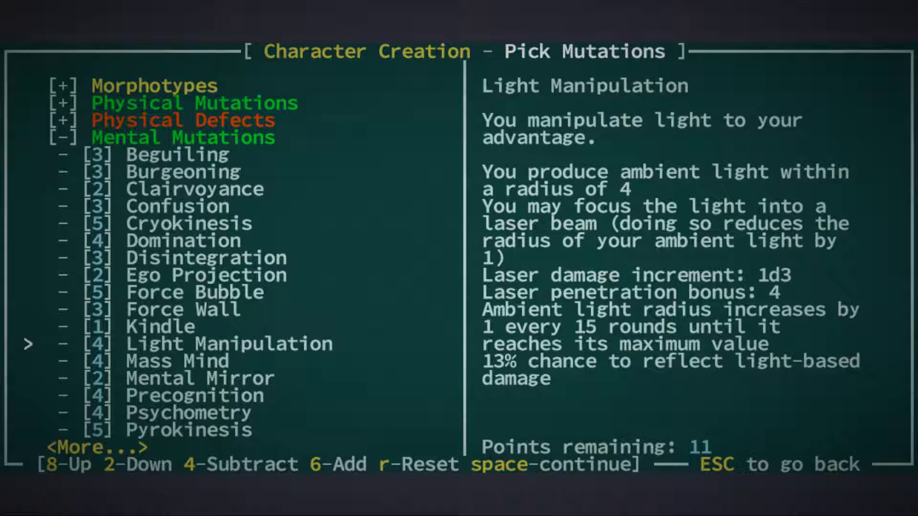
key("6")
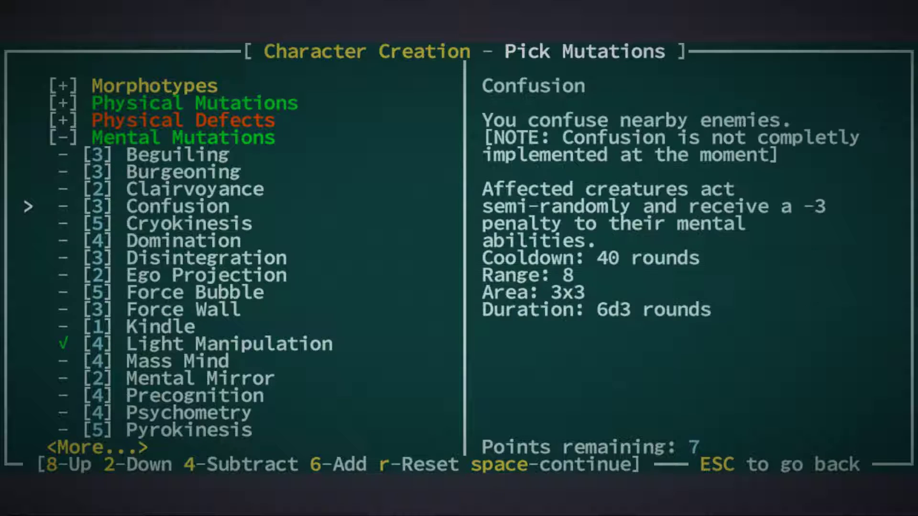
Step: Browse mental mutation descriptions from Clairvoyance and Telepathy up through Sense Psychic, Precognition, Kindle and Force Wall
key("8")
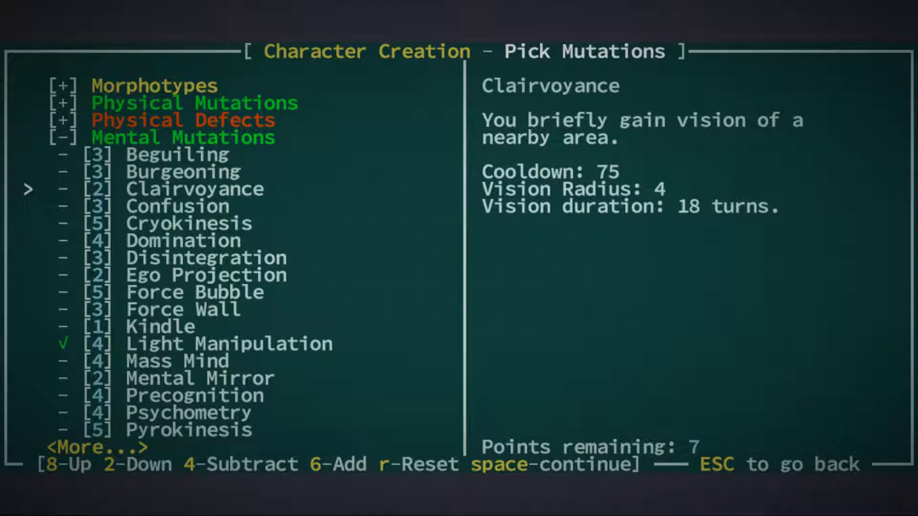
key("2")
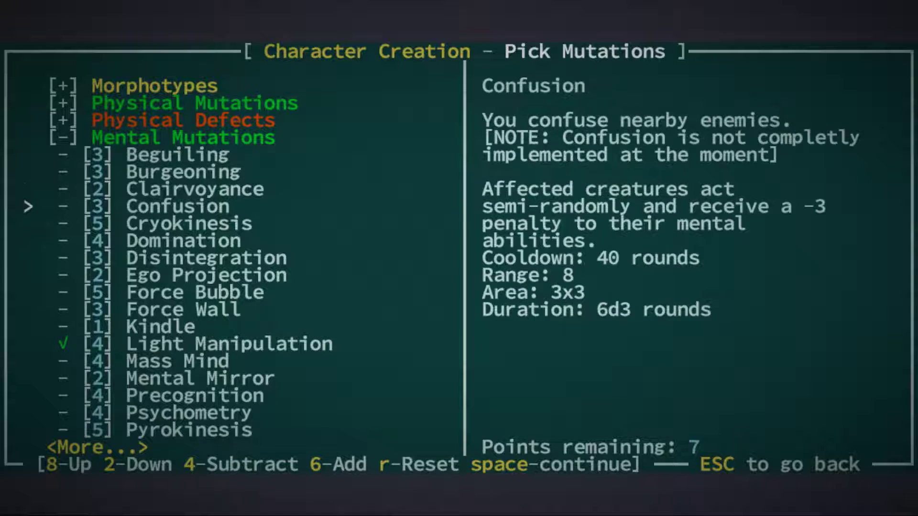
key("2")
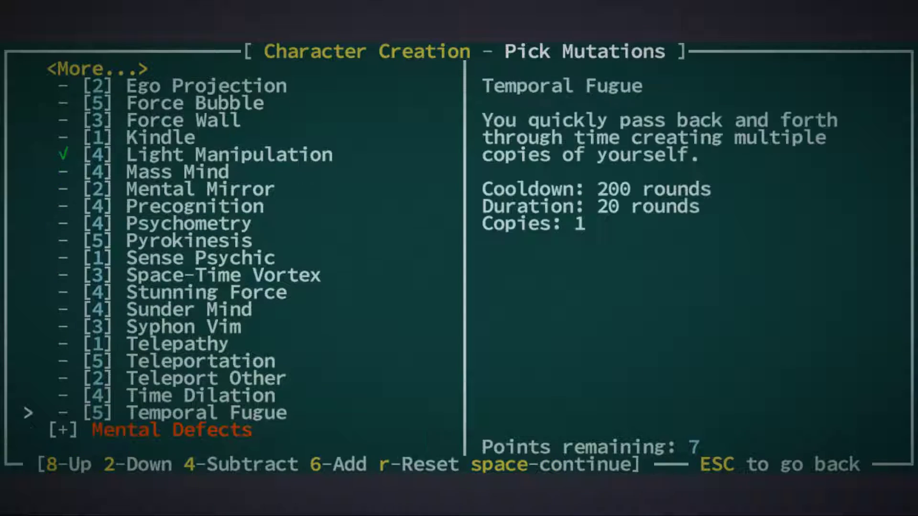
key("8")
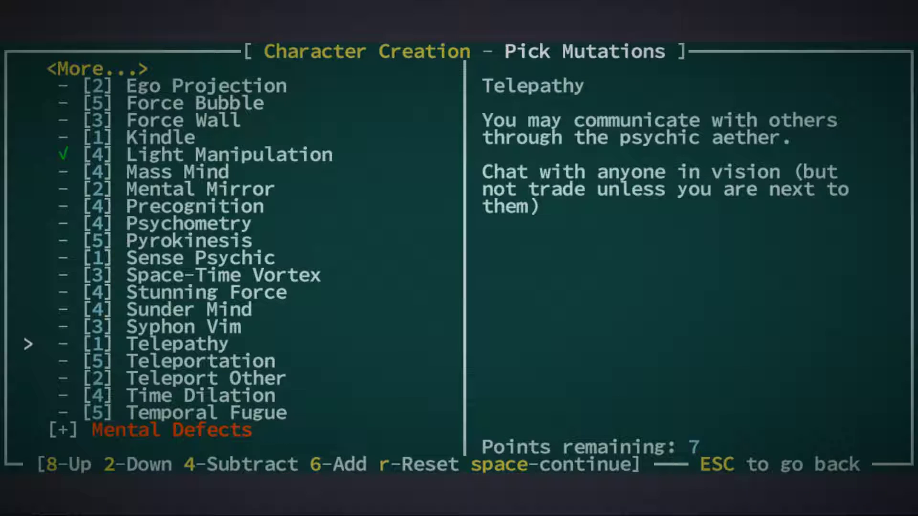
key("8")
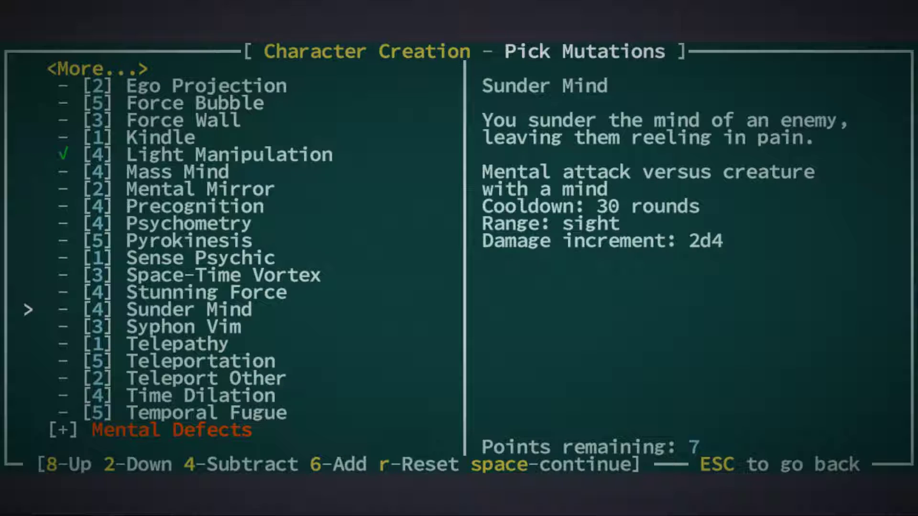
key("8")
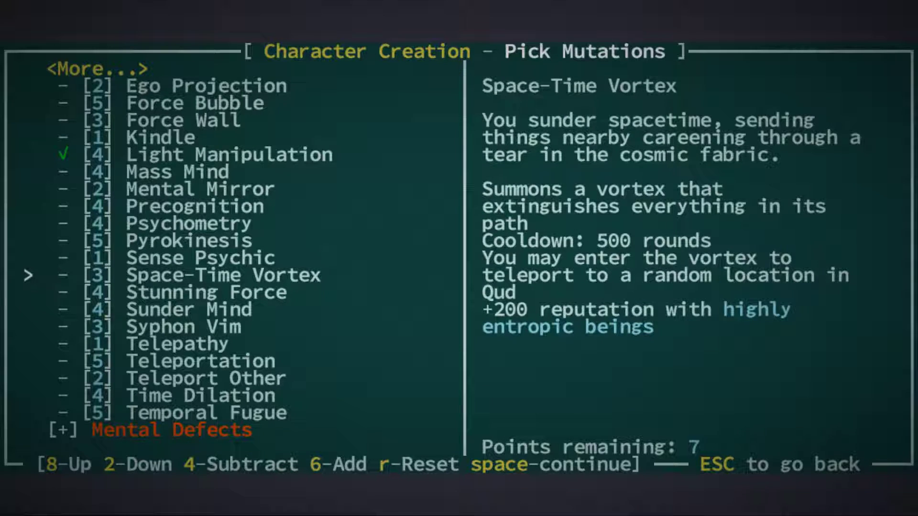
key("8")
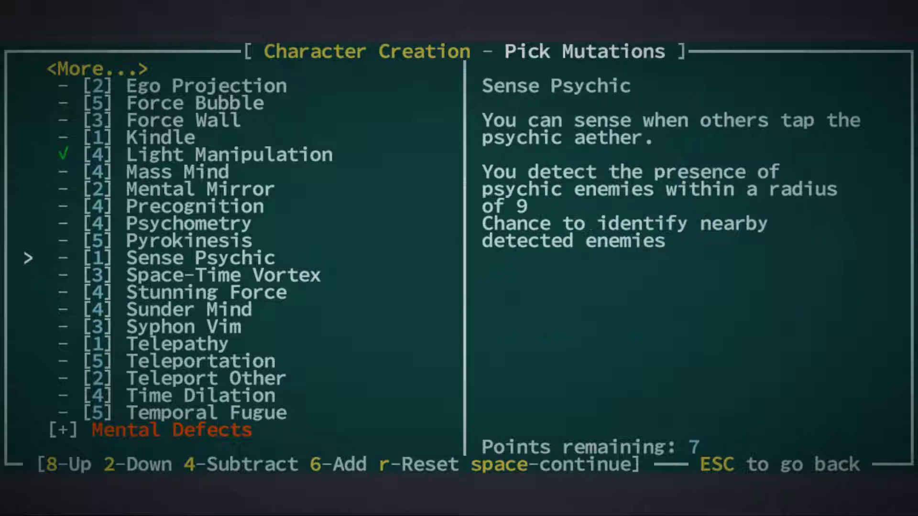
key("2")
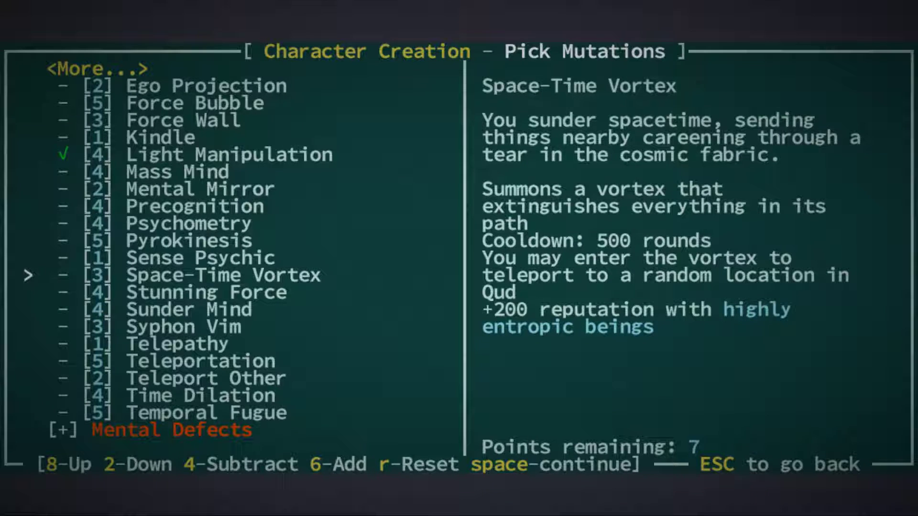
key("8")
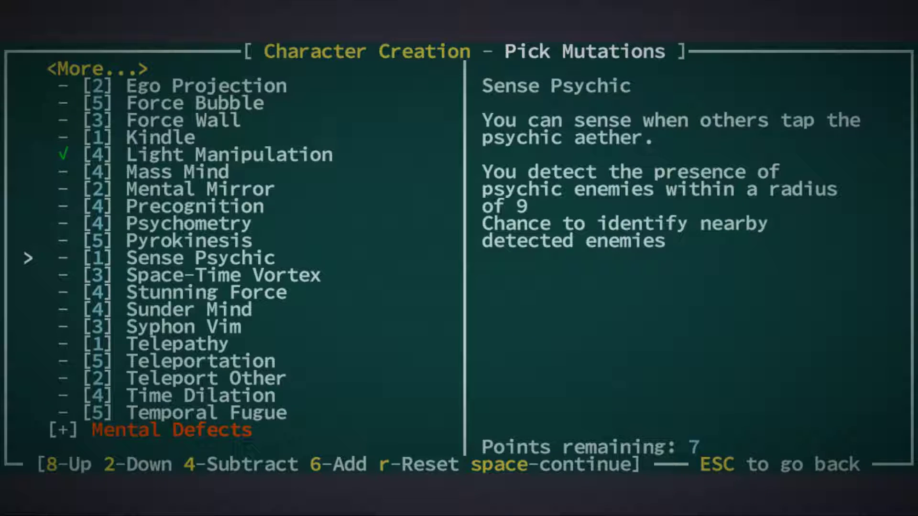
key("8")
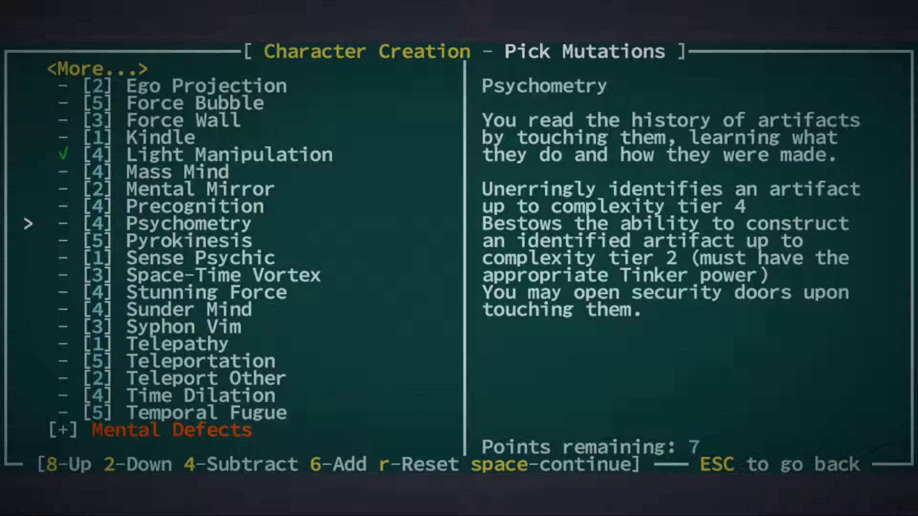
key("8")
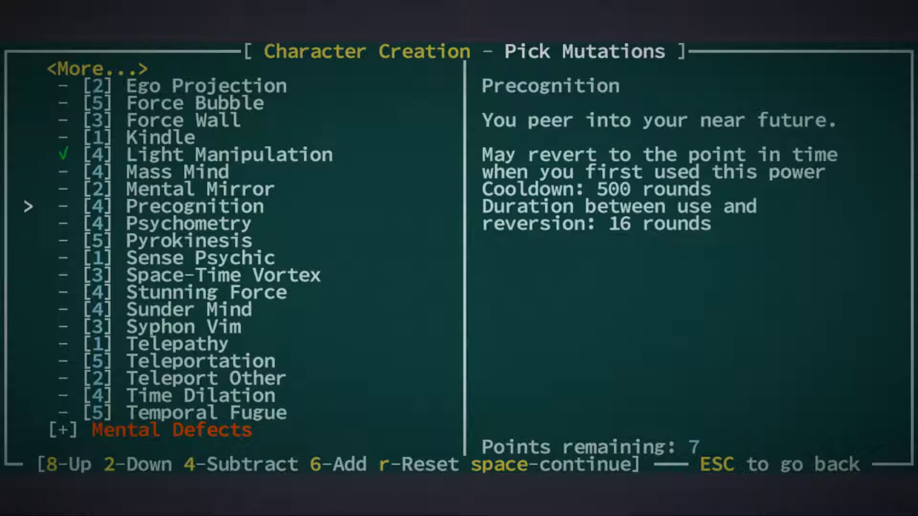
key("8")
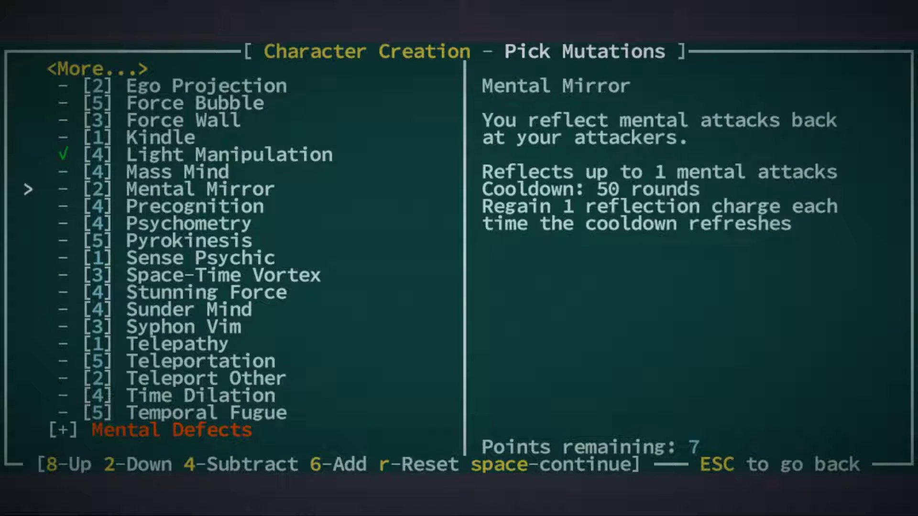
key("8")
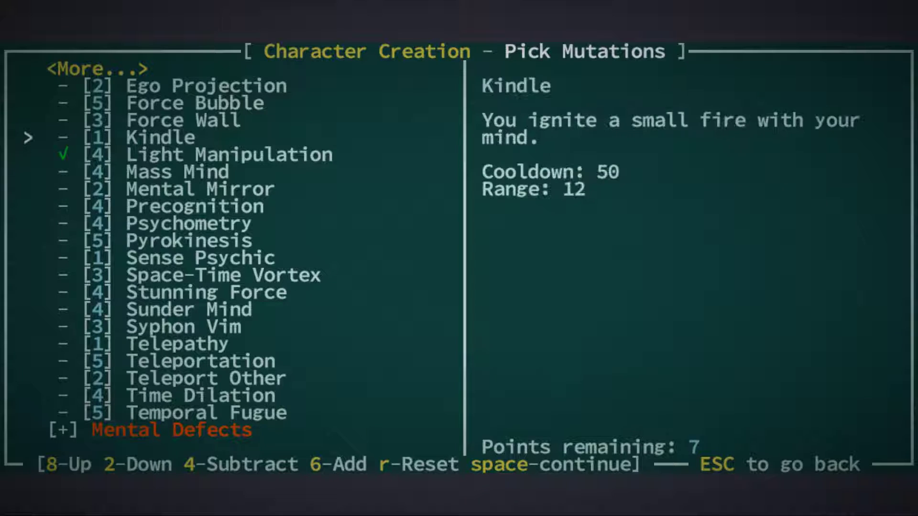
key("8")
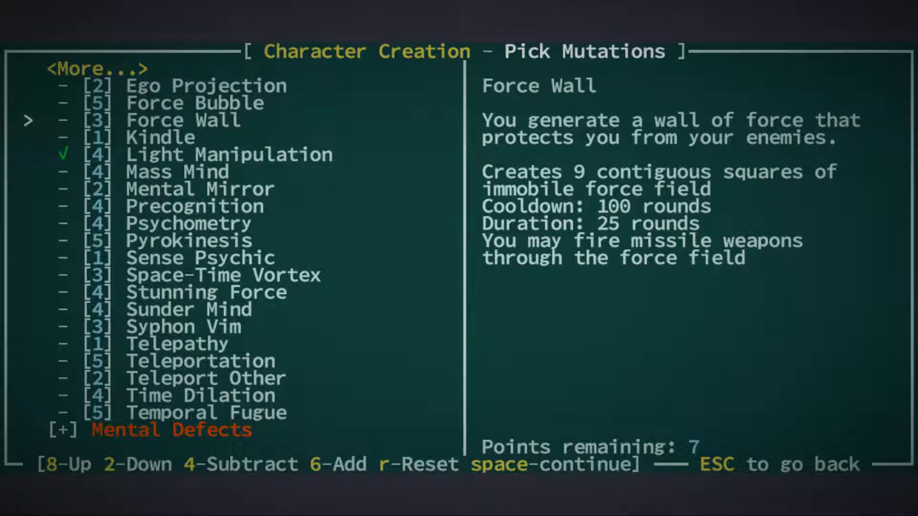
Step: Add Force Wall to the character's mutations after checking Force Bubble and Domination
key("8")
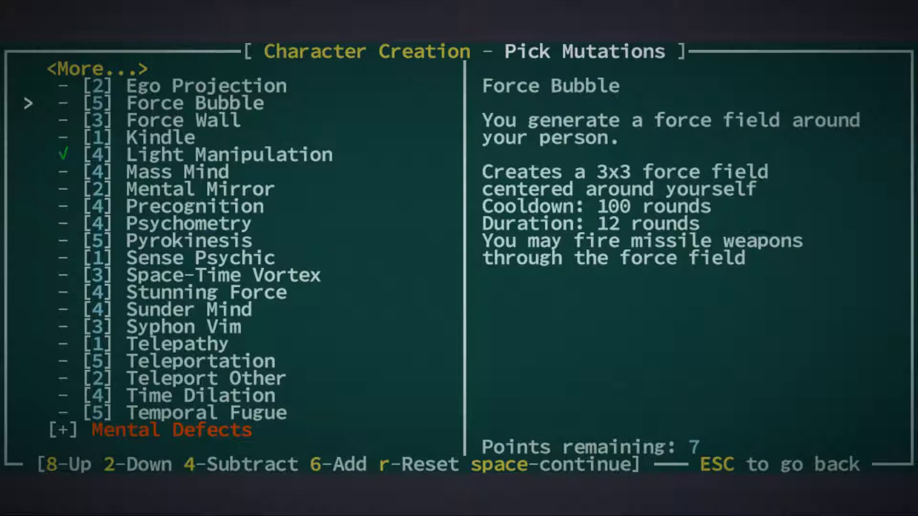
key("2")
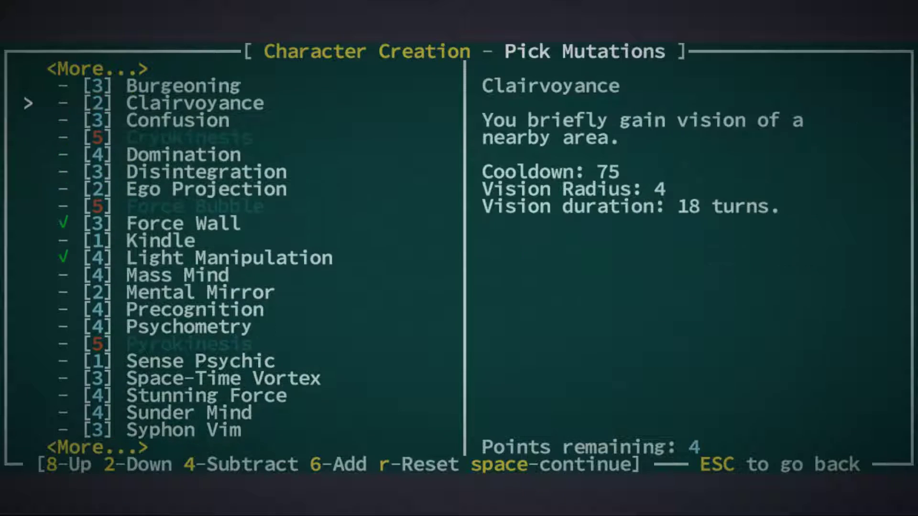
key("2")
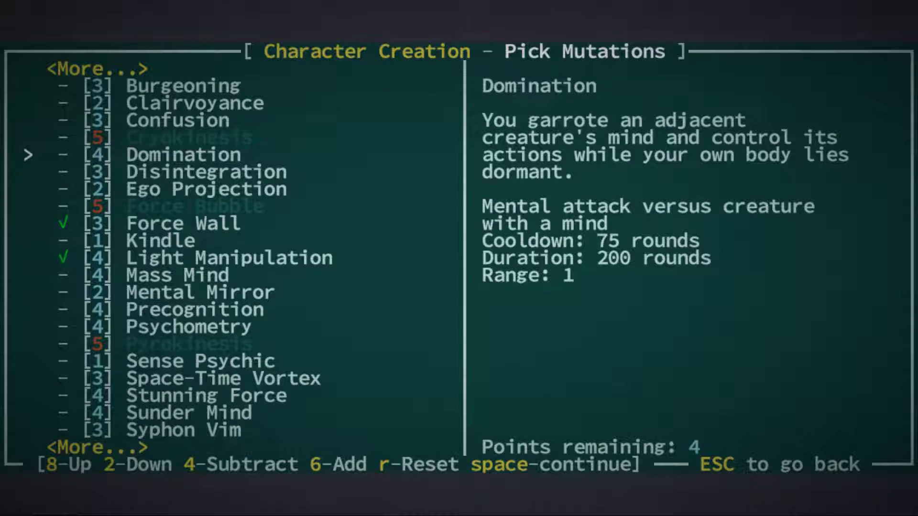
Step: Add the Clairvoyance mutation, leaving 2 mutation points remaining
key("8")
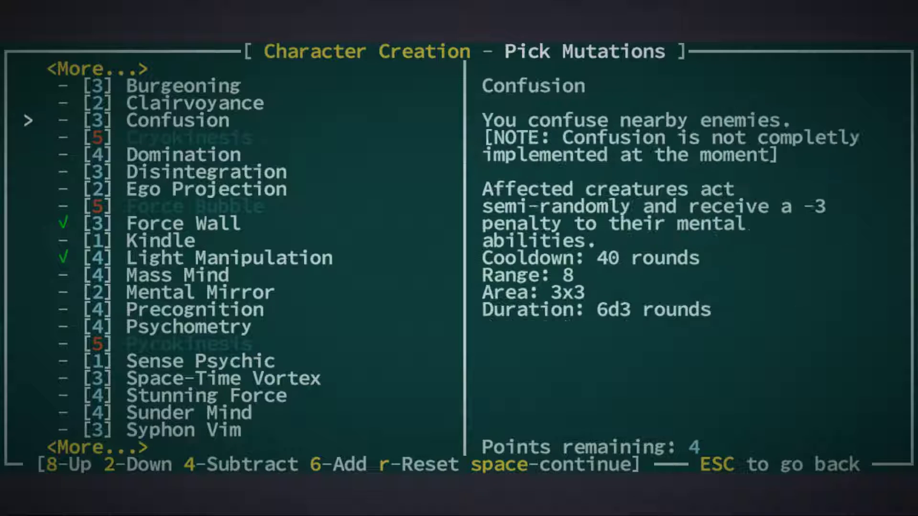
key("8")
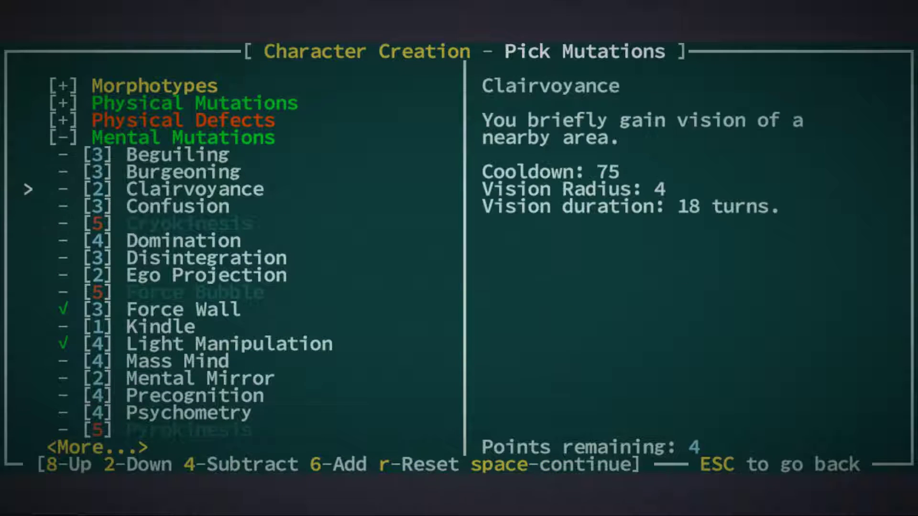
key("2")
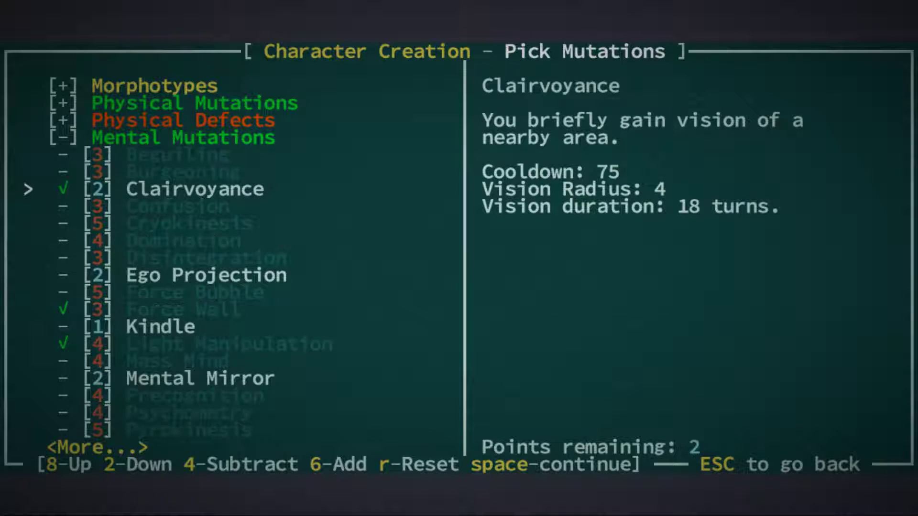
Step: Add the Teleport Other mutation, spending the last mutation points
key("2")
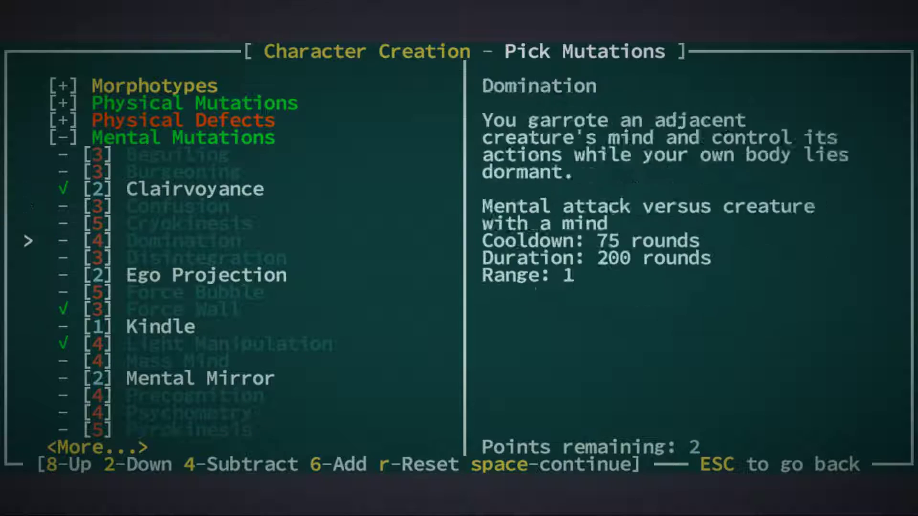
scroll("down", 3)
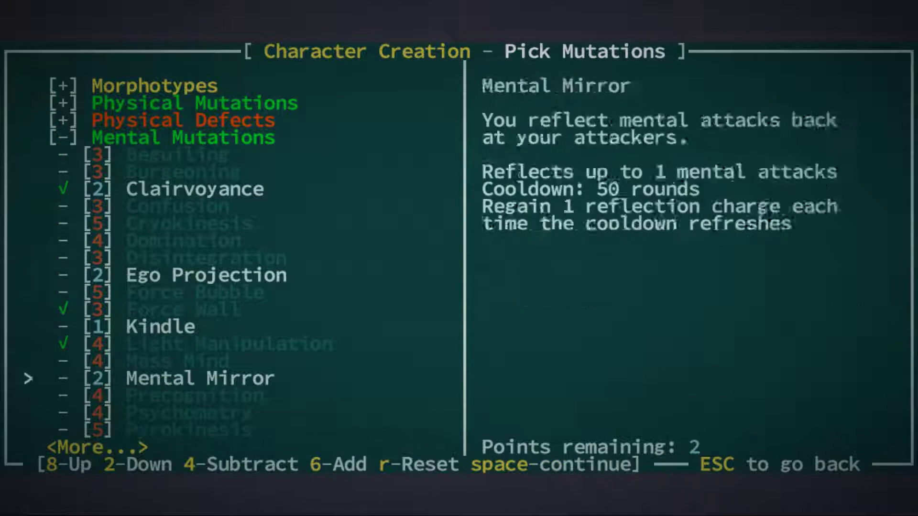
key("2")
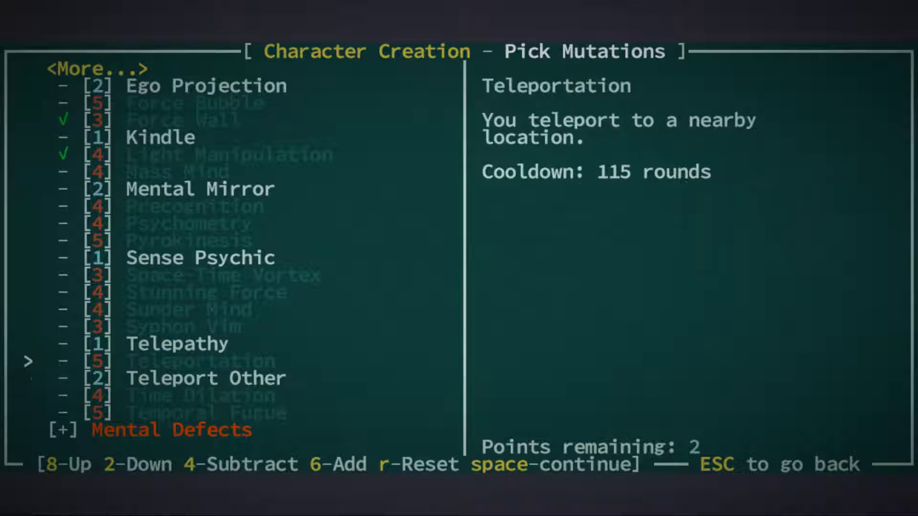
key("2")
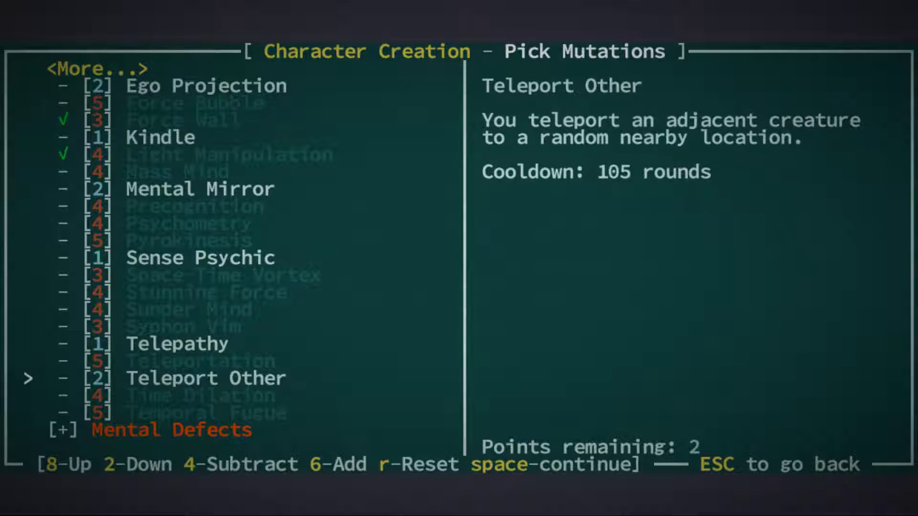
key("8")
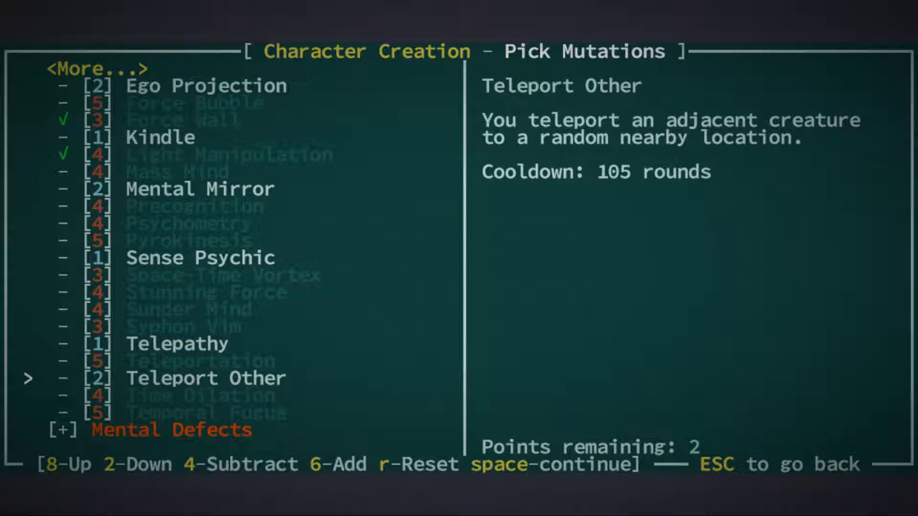
key("6")
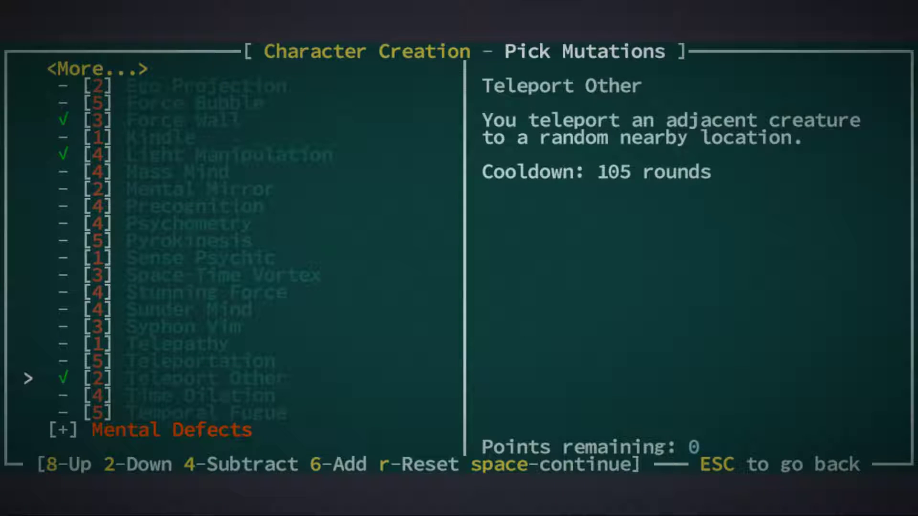
Step: Finish mutations and view the completed Apostle Esper character summary
key("space")
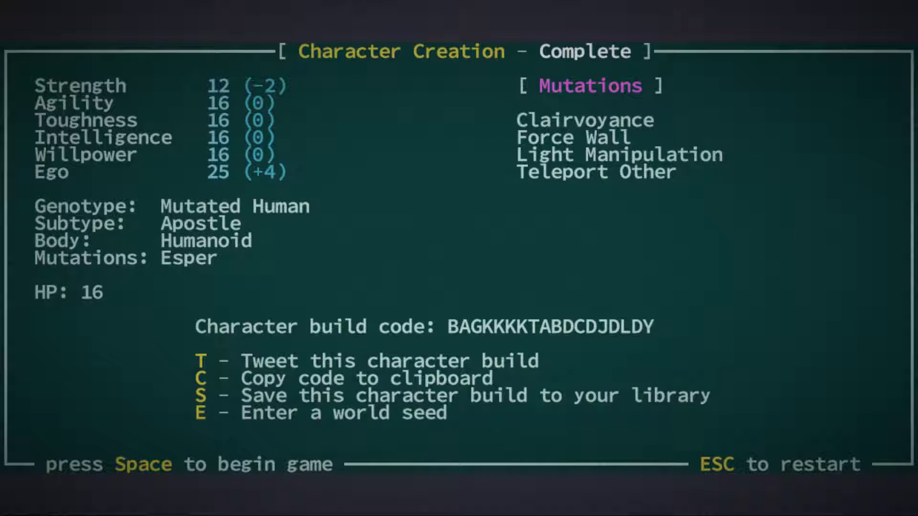
Step: Name the new character Egon and begin the game
key("space")
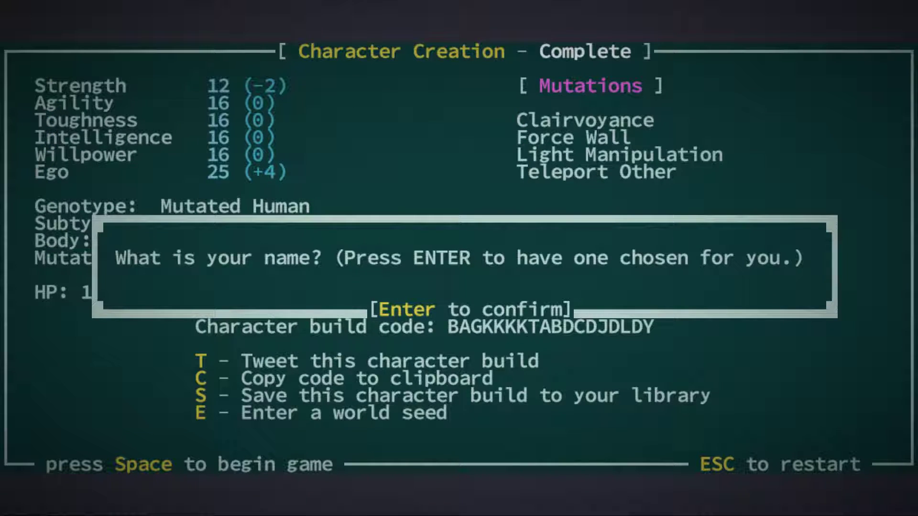
type("Egon the")
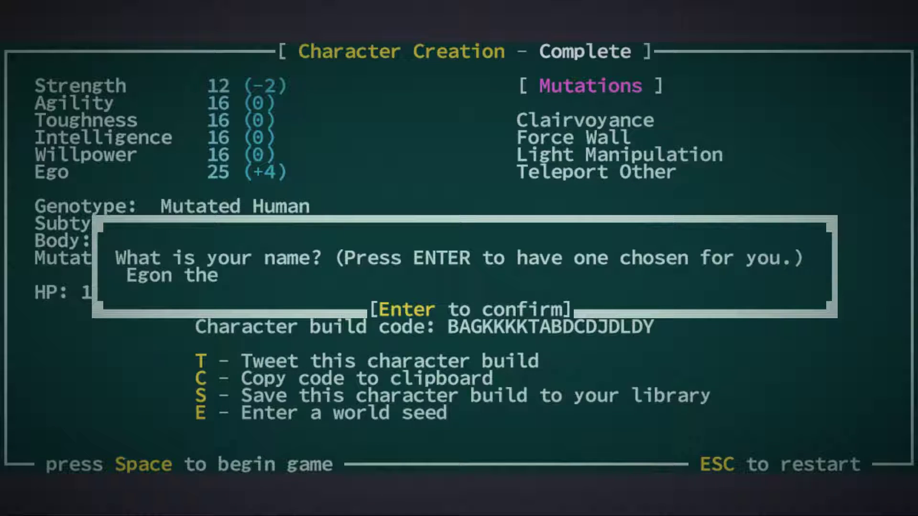
key("Enter")
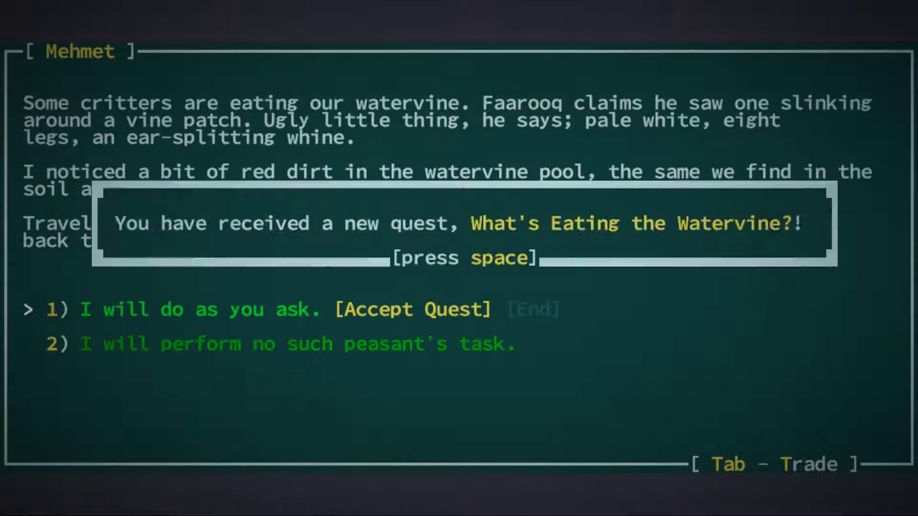
Step: Acknowledge the quests What's Eating the Watervine? and O Glorious Shekhinah! from the villagers
key("space")
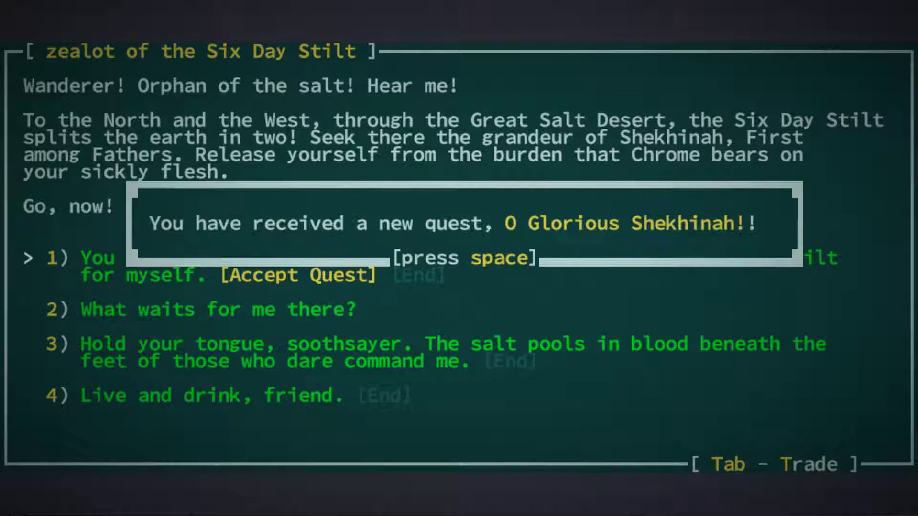
key("space")
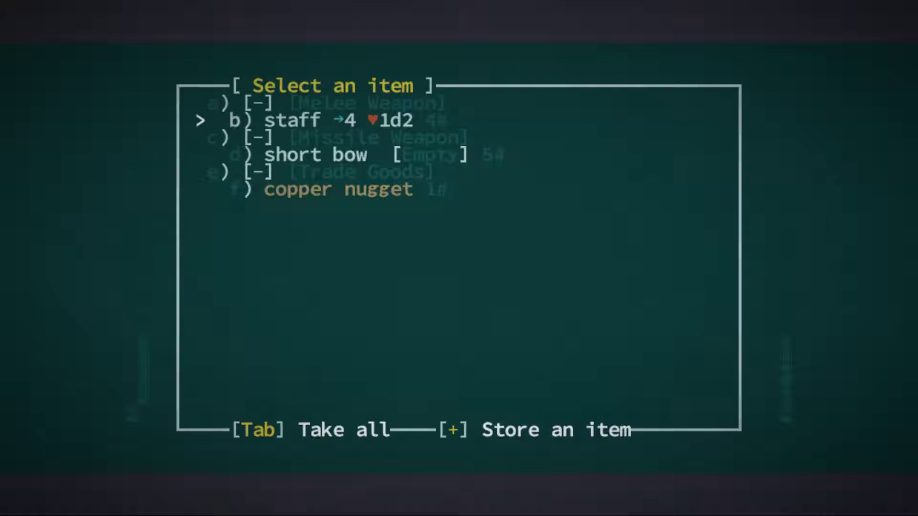
Step: Take all starting gear from the chests, including the one that isn't yours, and view equipment
key("Tab")
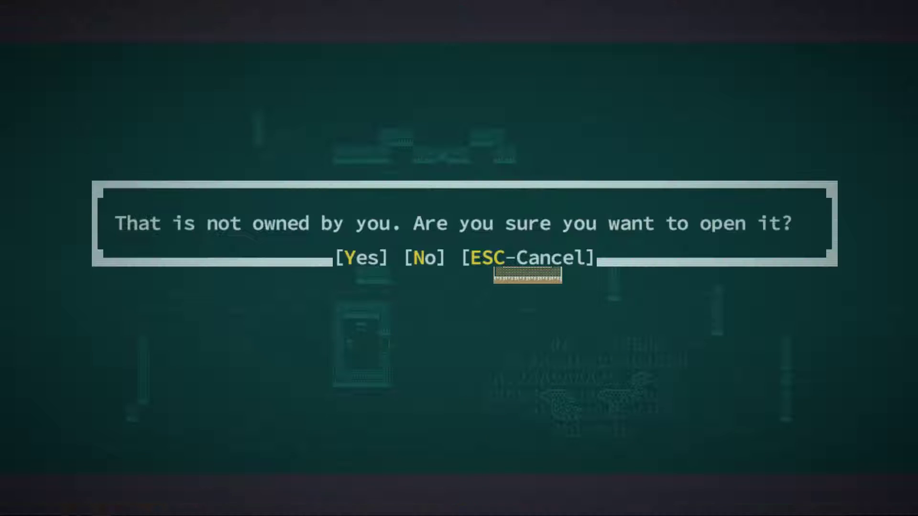
left_click(363, 257)
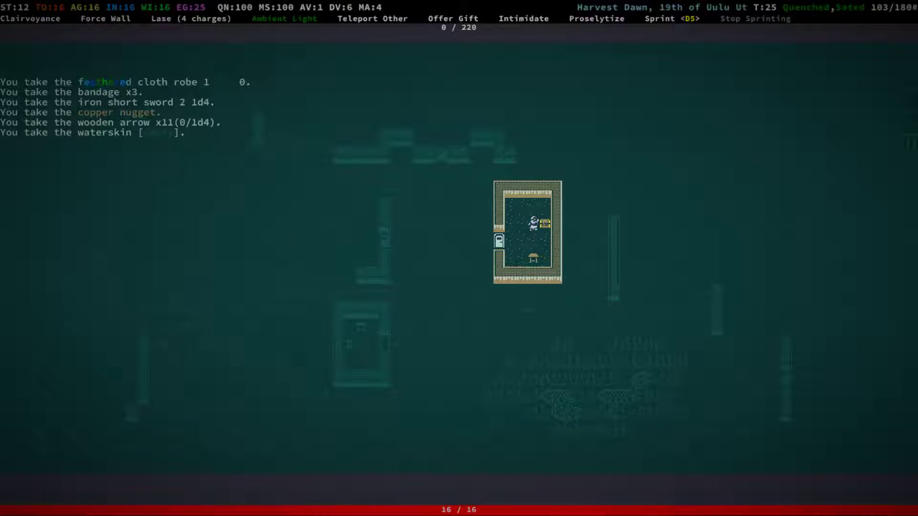
key("e")
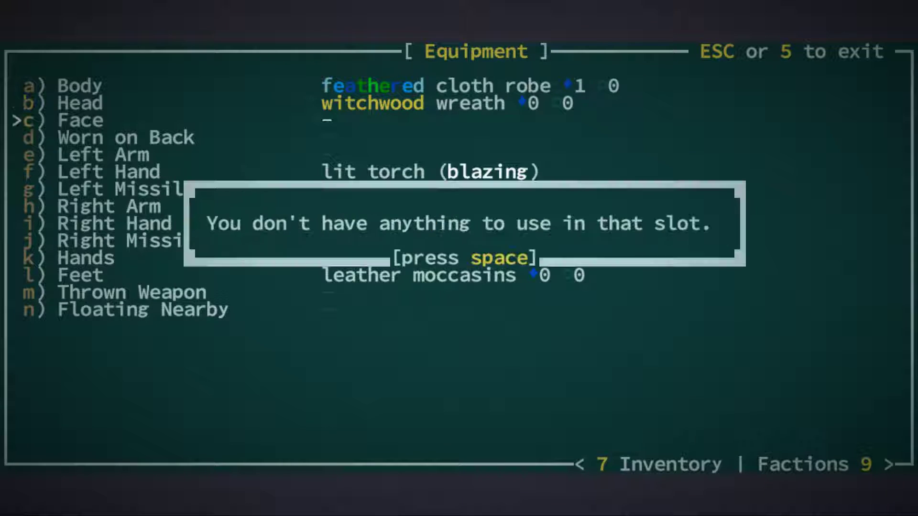
Step: Dismiss the empty-slot message and leave the equipment screen with the staff equipped
key("space")
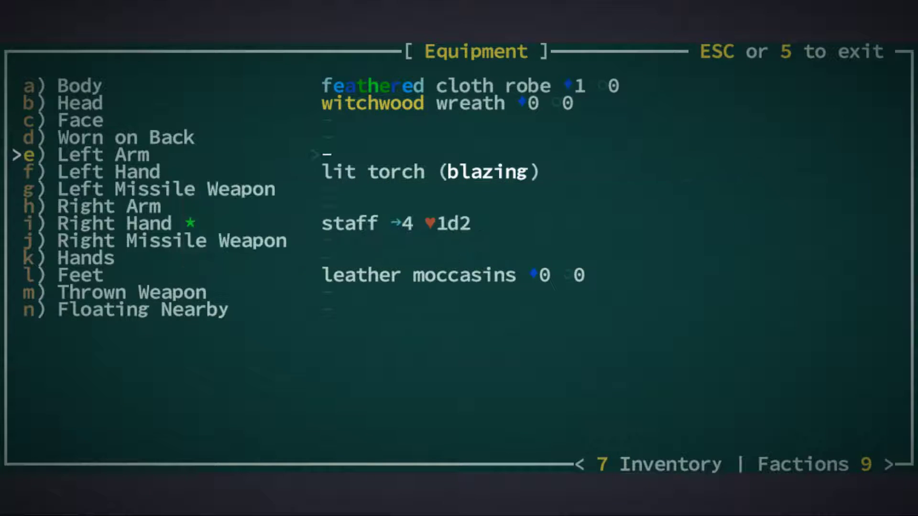
key("Escape")
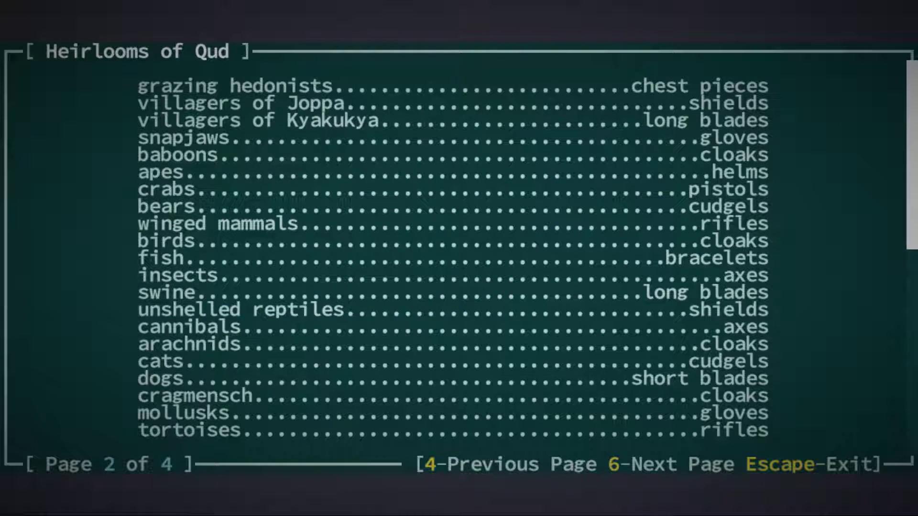
Step: Page through the Heirlooms of Qud book from page 1 to page 3 of faction heirloom preferences
key("4")
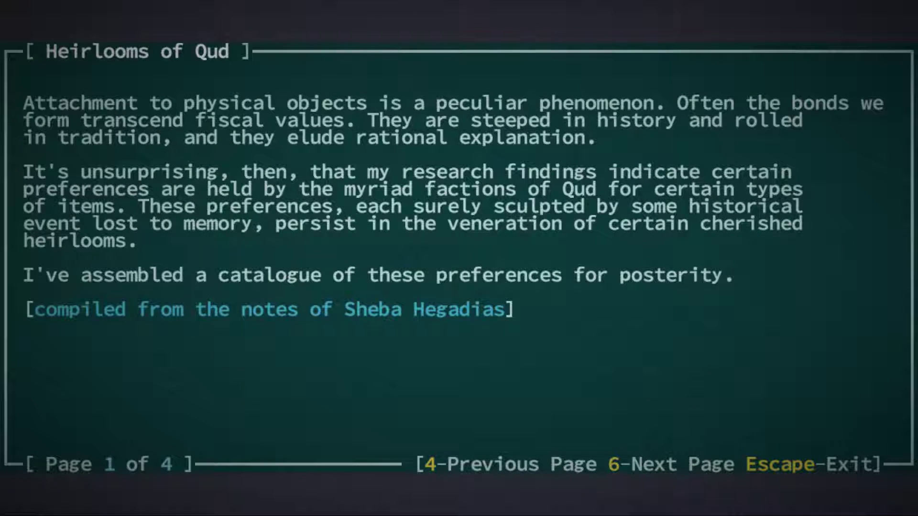
key("6")
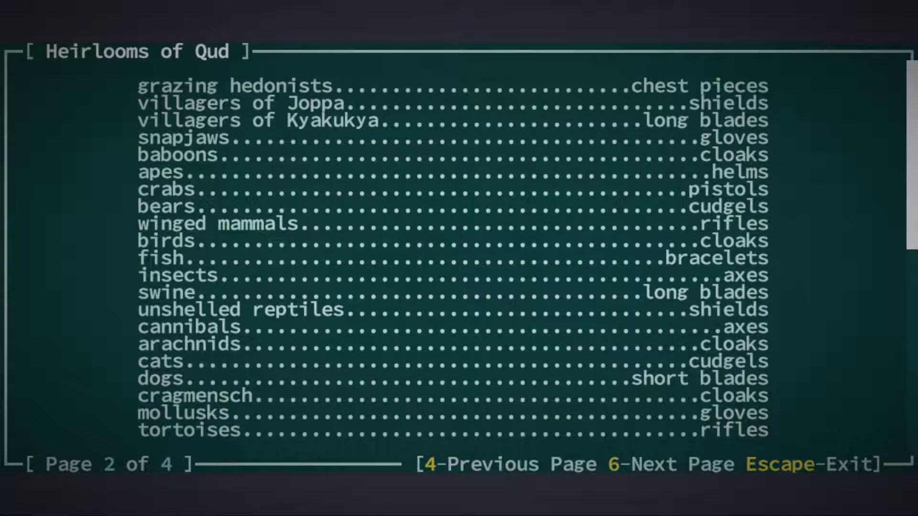
key("4")
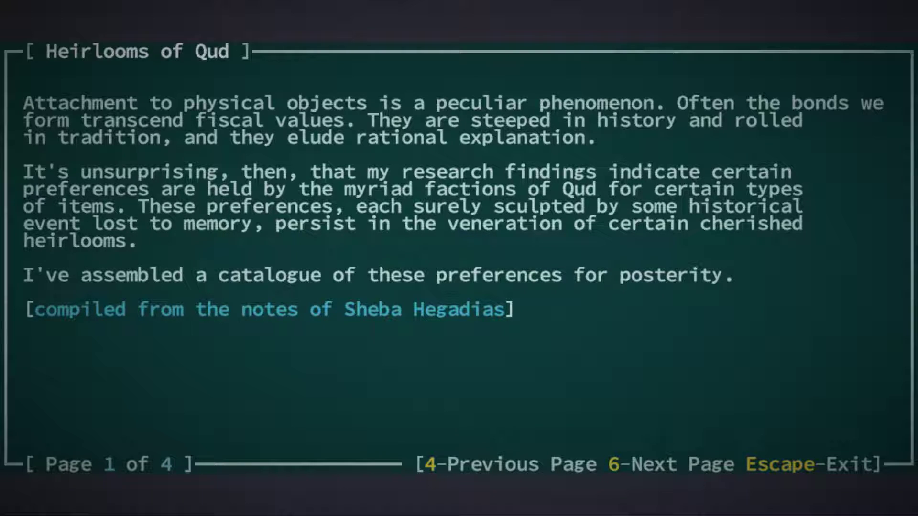
key("6")
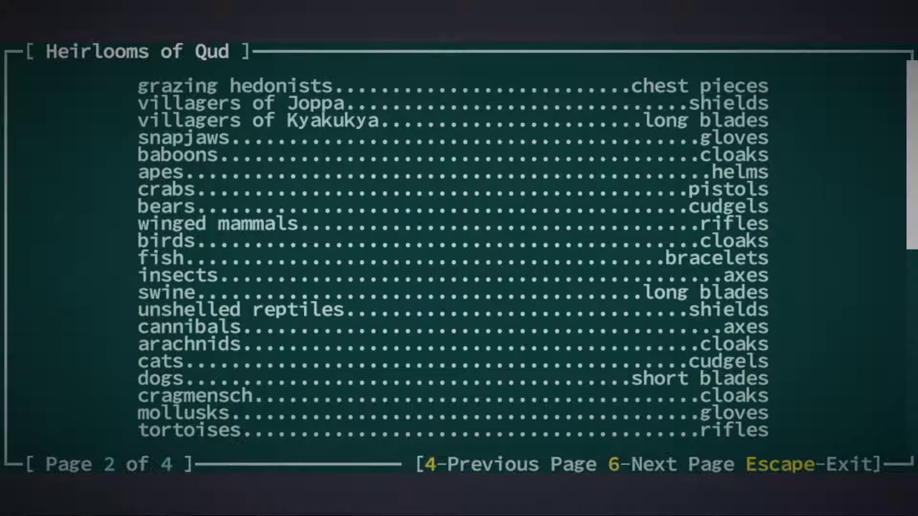
key("6")
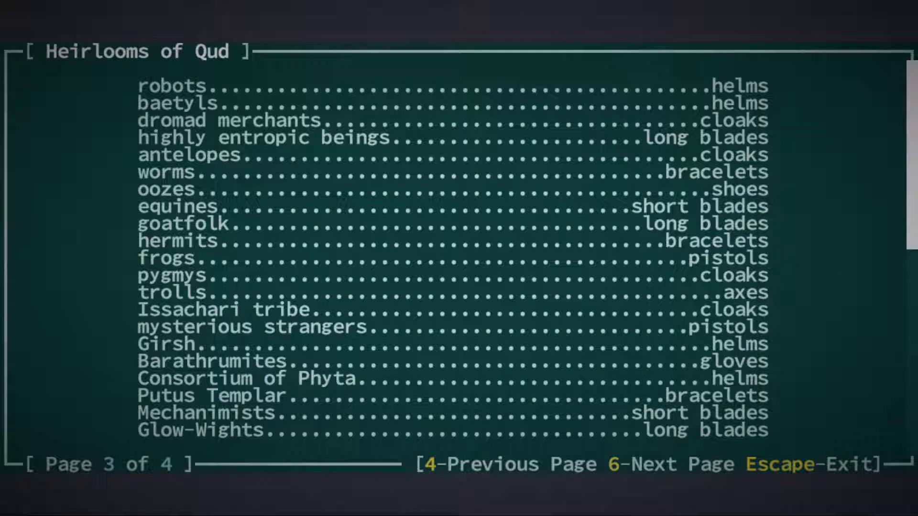
key("6")
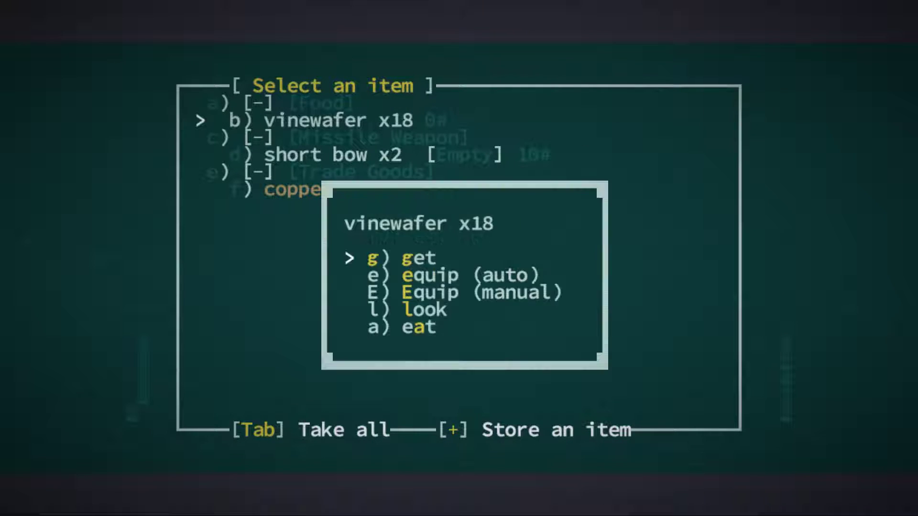
Step: Take the vinewafers from the storage container before trading with Tam
key("Tab")
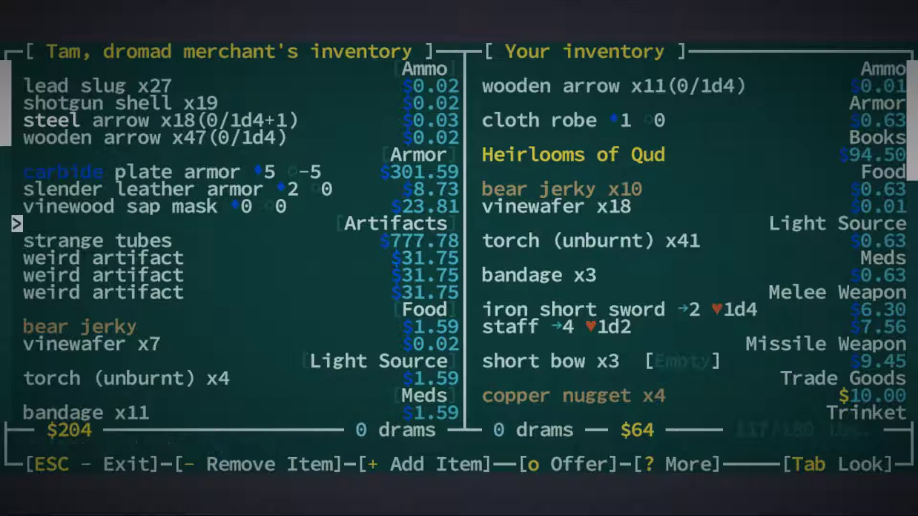
Step: Browse Tam's wares including the willowy club, then mark two short bows and the cloth robe to offer
scroll("down", 3)
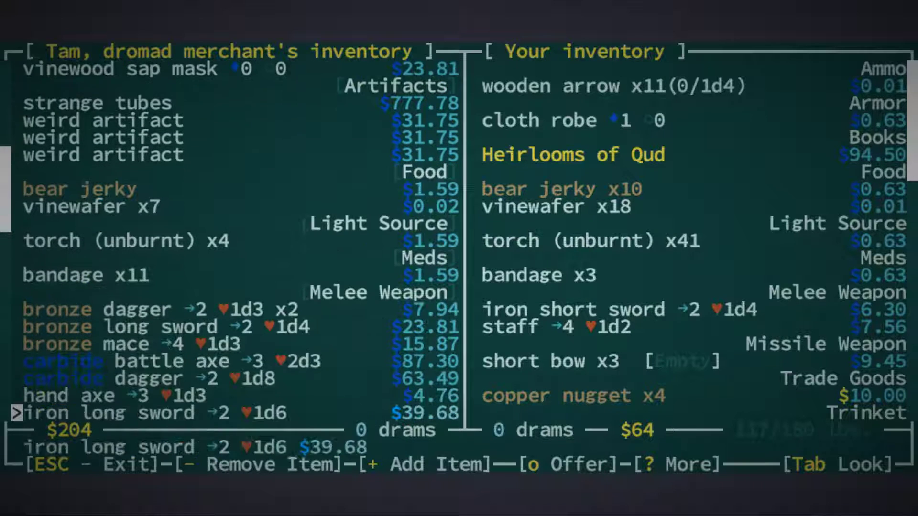
scroll("down", 3)
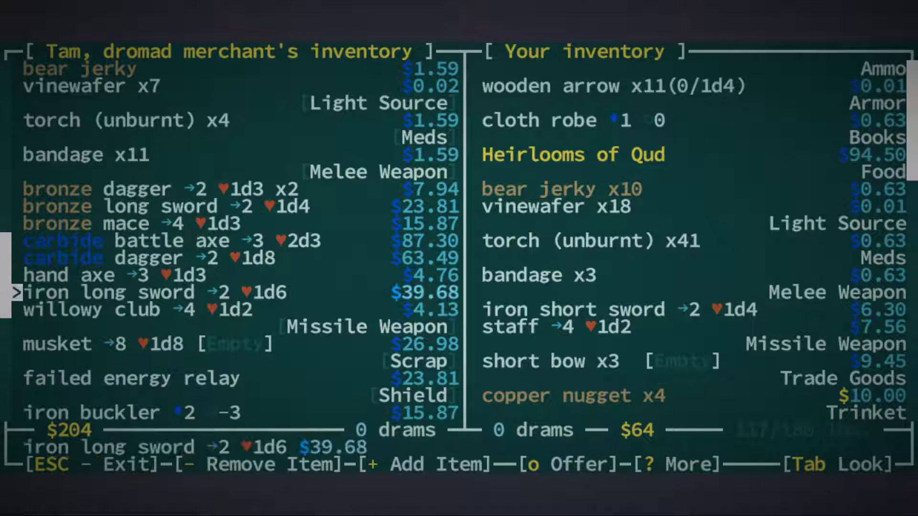
key("Down")
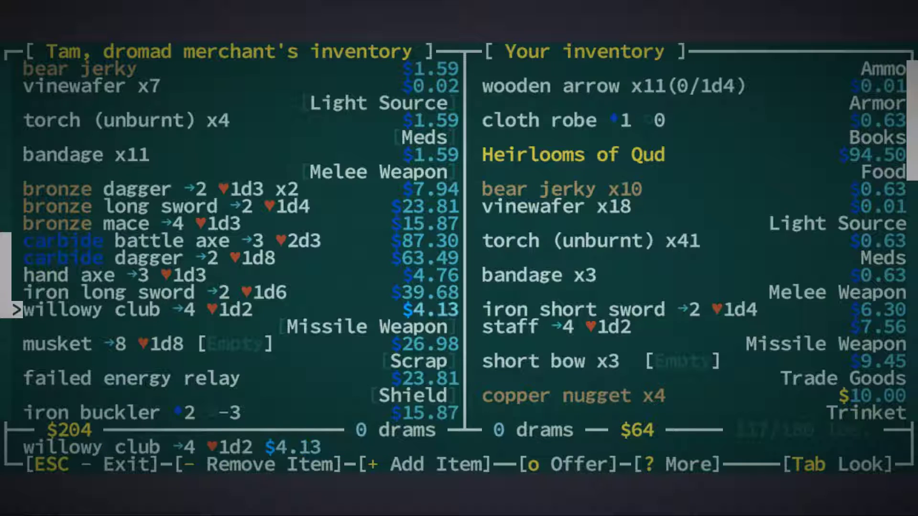
scroll("down", 3)
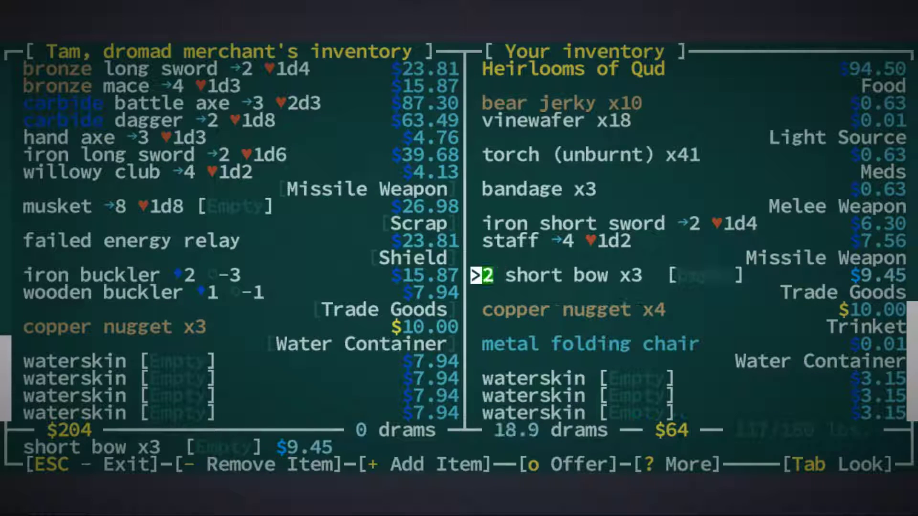
key("Down")
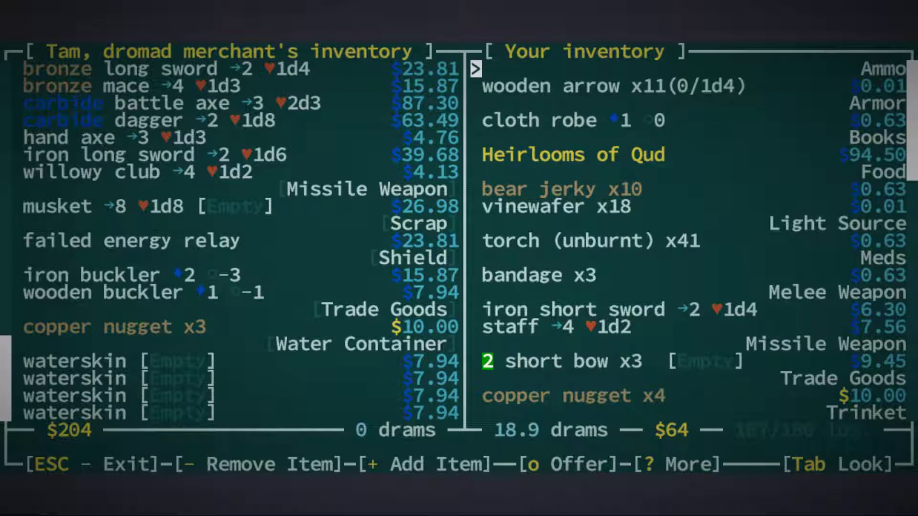
key("Down")
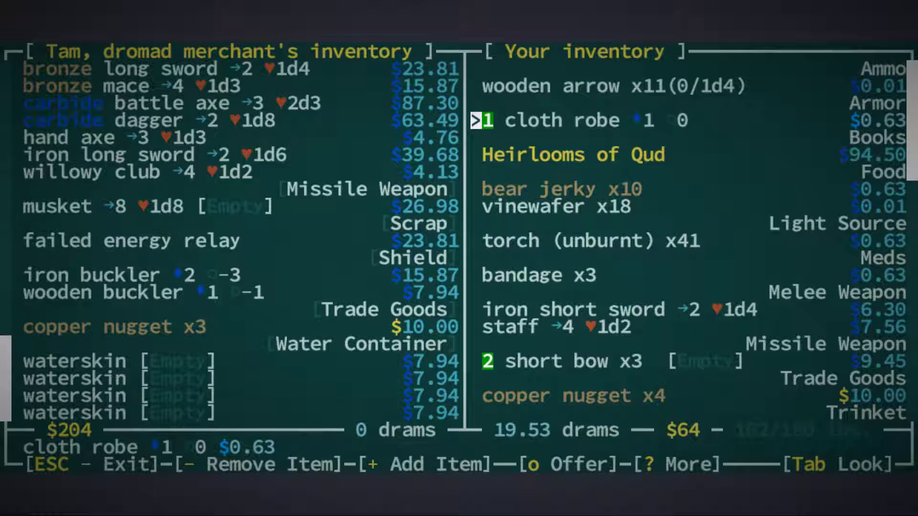
key("Down")
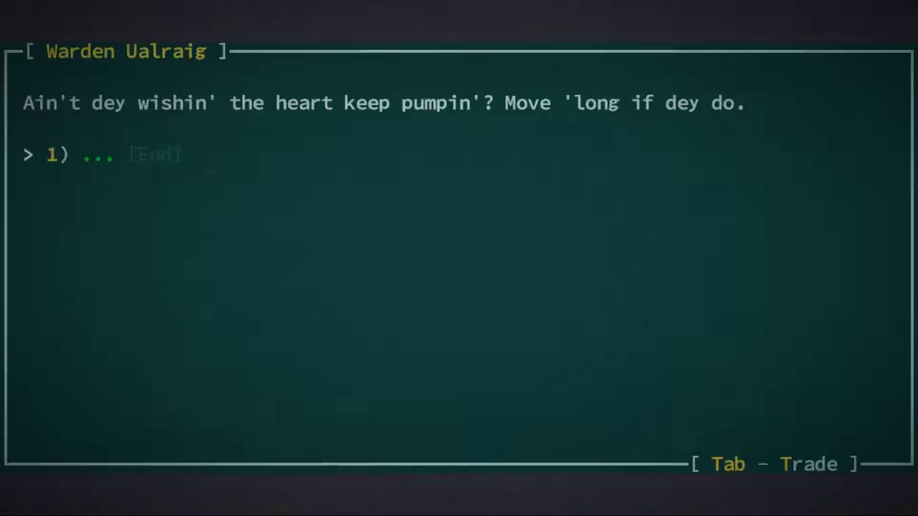
Step: End the conversation with Warden Ualraig via the '[End]' option
key("Tab")
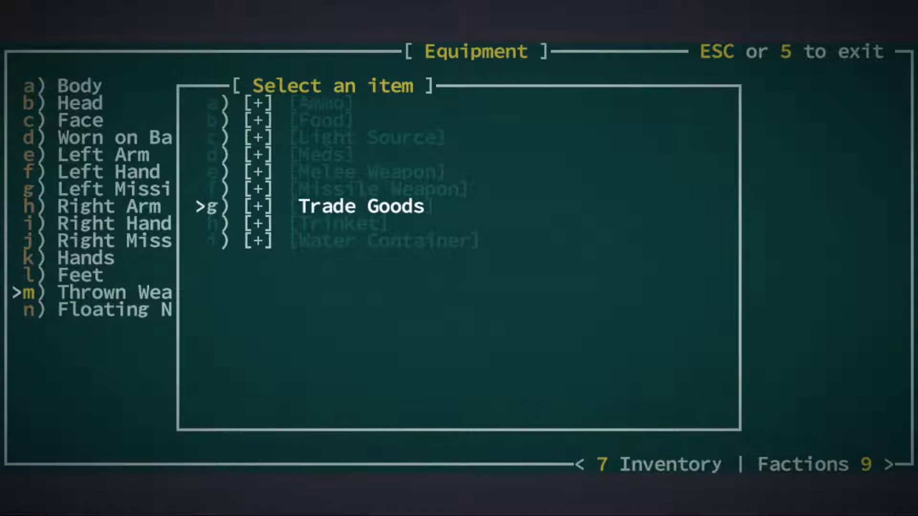
Step: Select the Thrown Weapon slot to list items that could fill it
key("down")
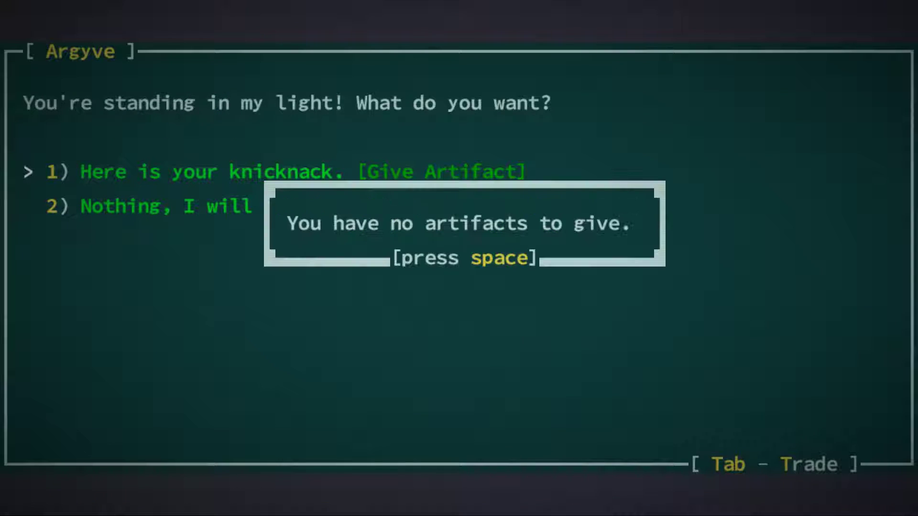
Step: Dismiss the warning that no artifacts are carried to give Argyve
key("space")
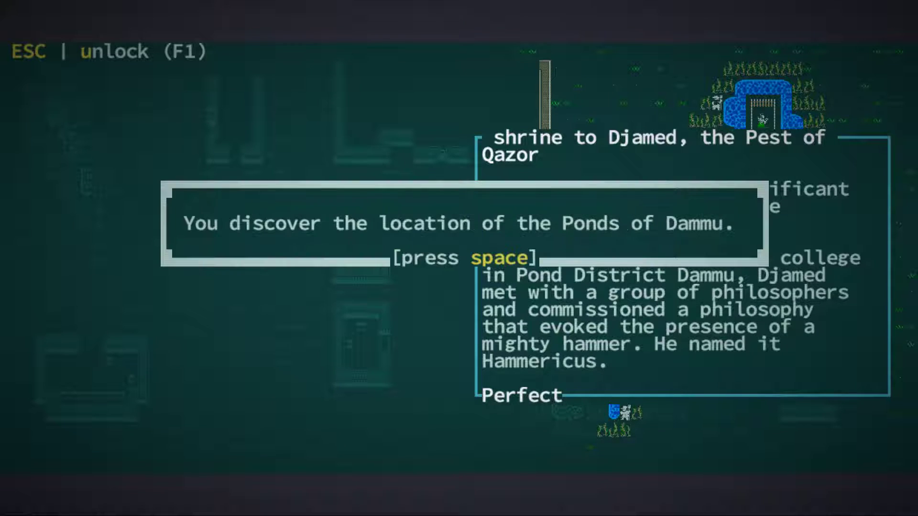
Step: Dismiss the Ponds of Dammu discovery message from the shrine to Djamed
key("space")
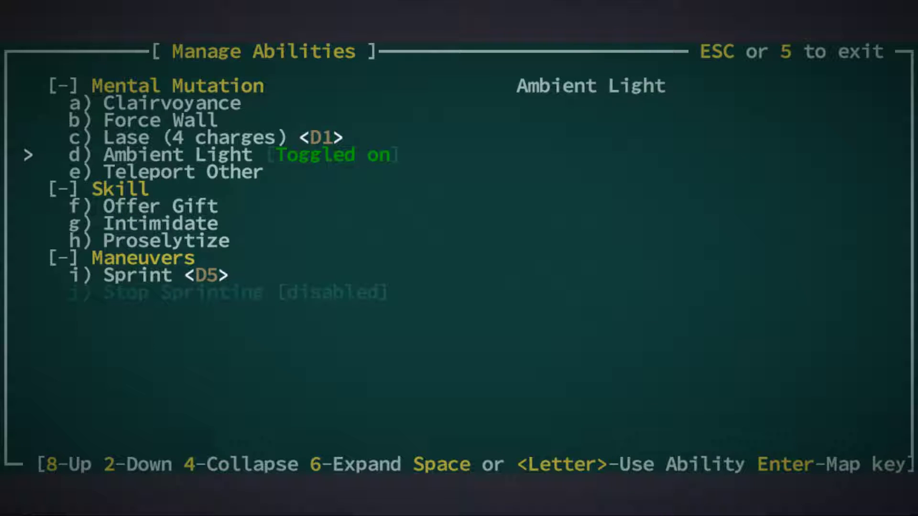
Step: Move through the ability list to Proselytize, bind it to key 6, and return to the Joppa map
key("2")
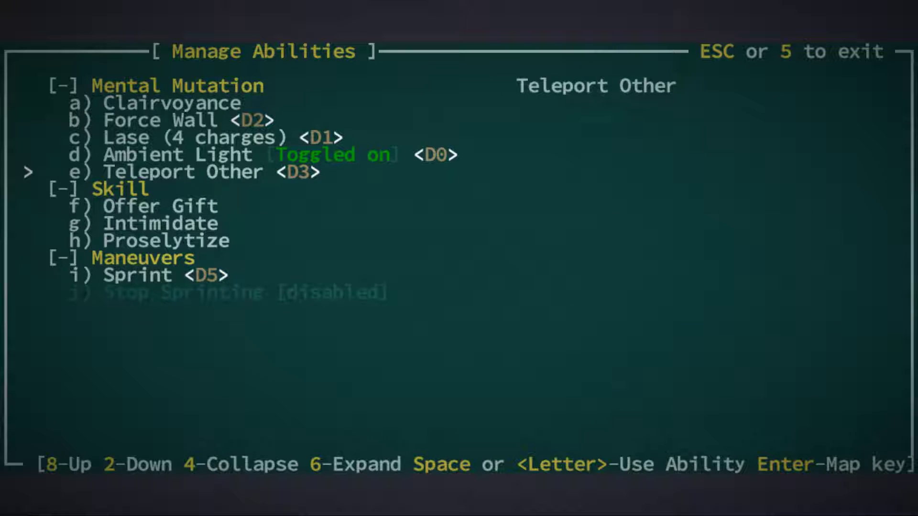
key("8")
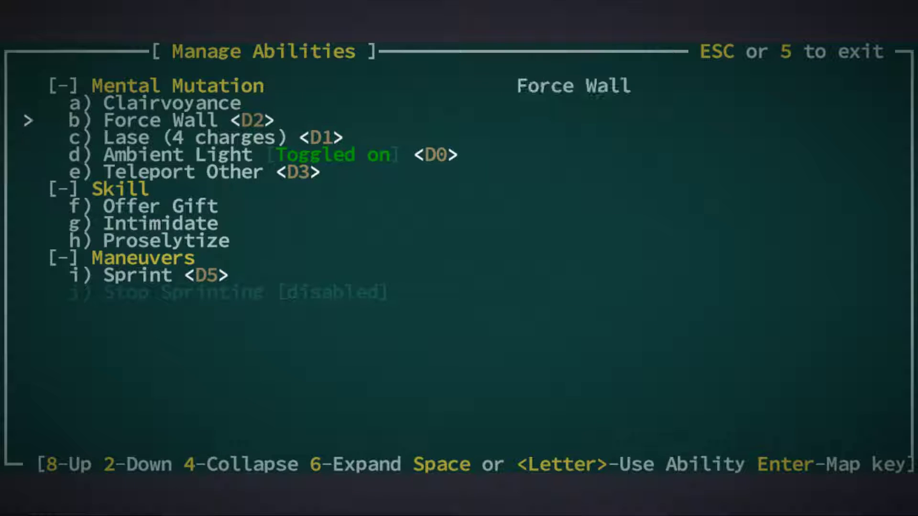
key("8")
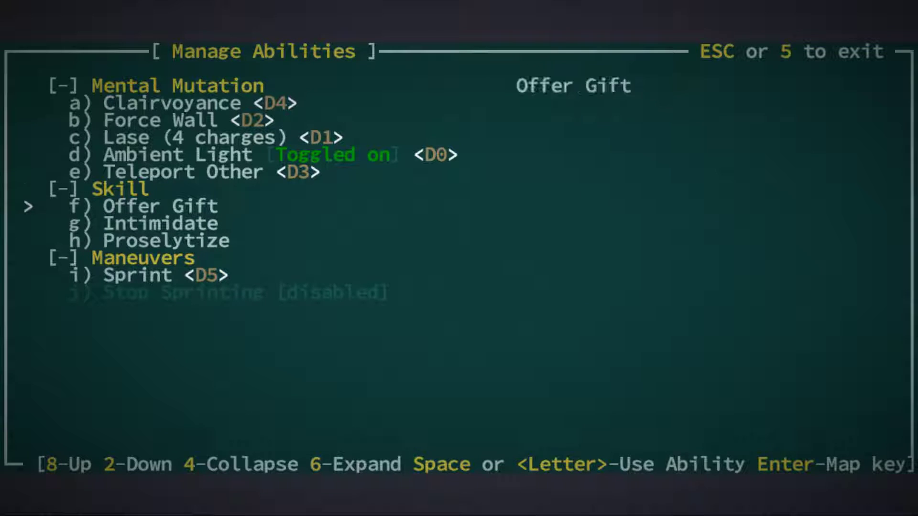
key("2")
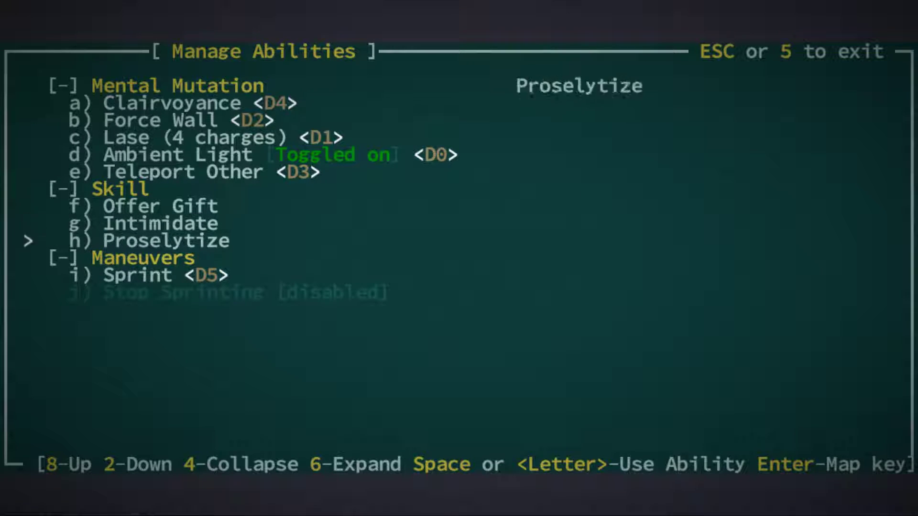
key("Enter")
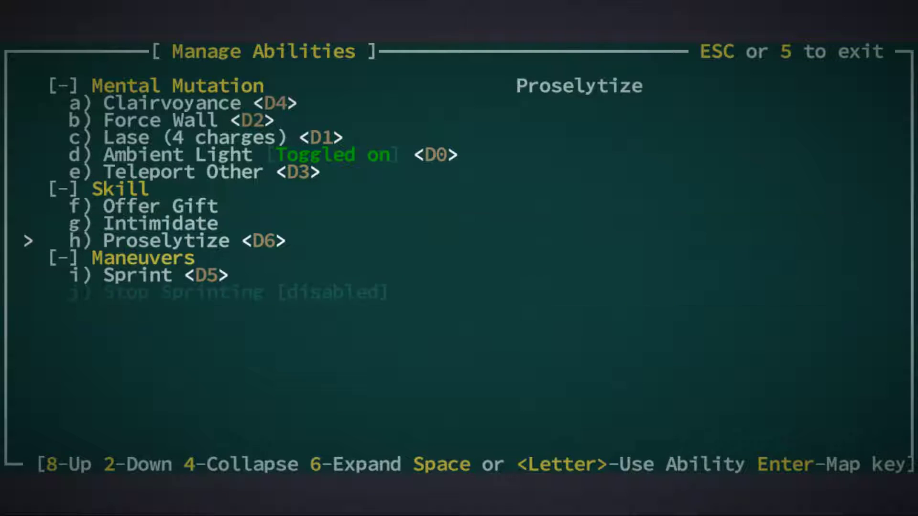
key("Escape")
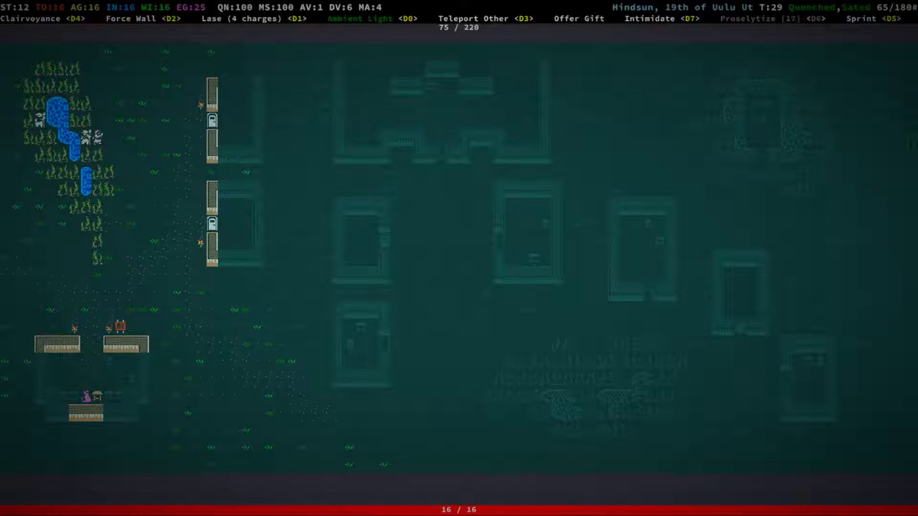
Step: Approach the watervine farmer, win him over with Proselytize, and dismiss both of his remarks
key("D6")
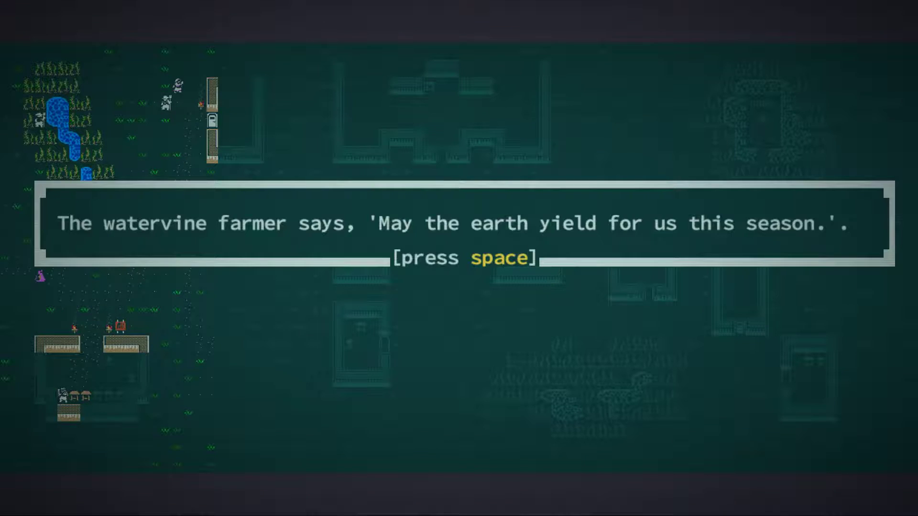
key("space")
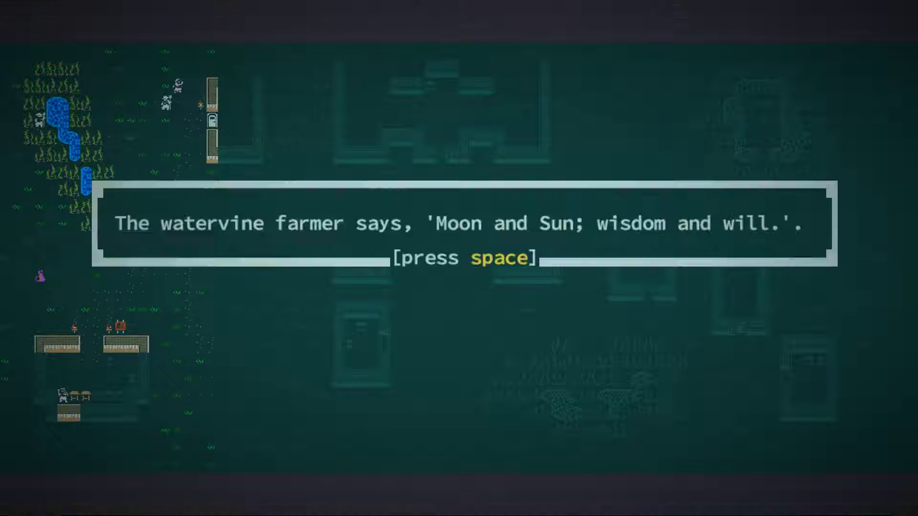
key("space")
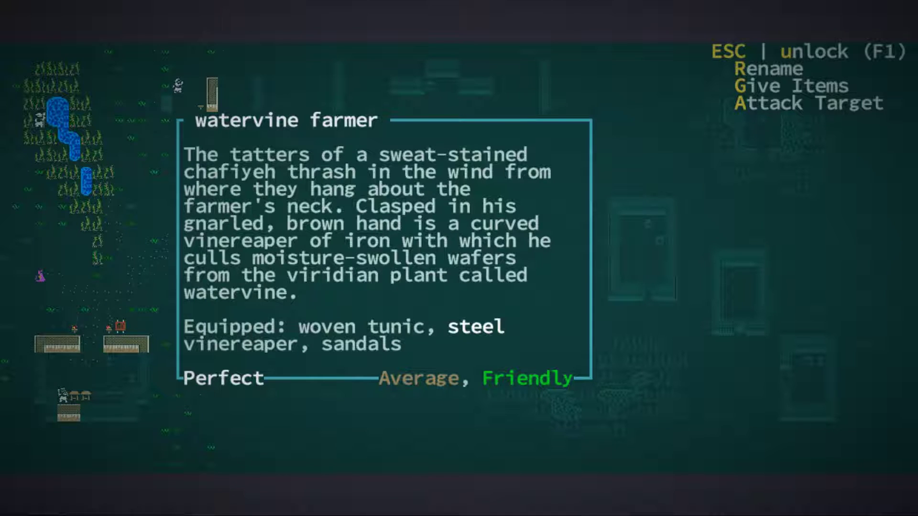
Step: Rename the recruited farmer Moshwuroq to Jeff from his companion screen and confirm it
left_click(769, 69)
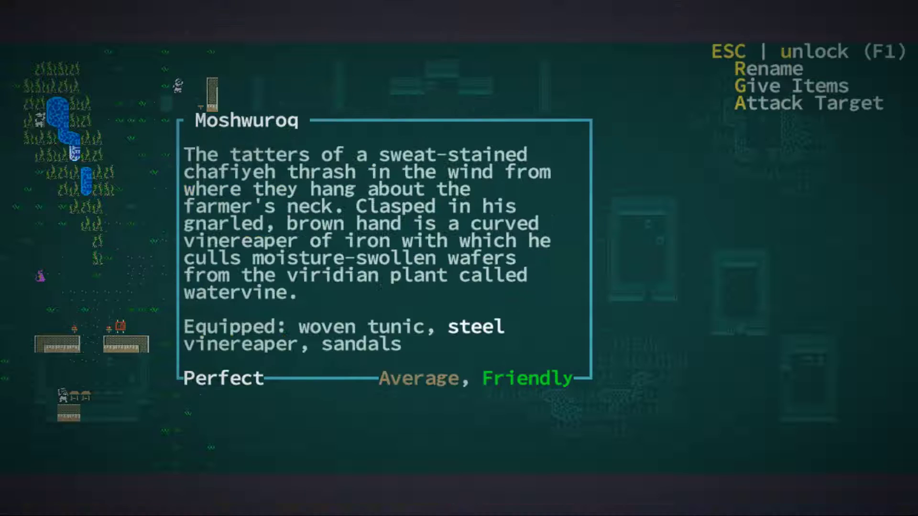
left_click(773, 68)
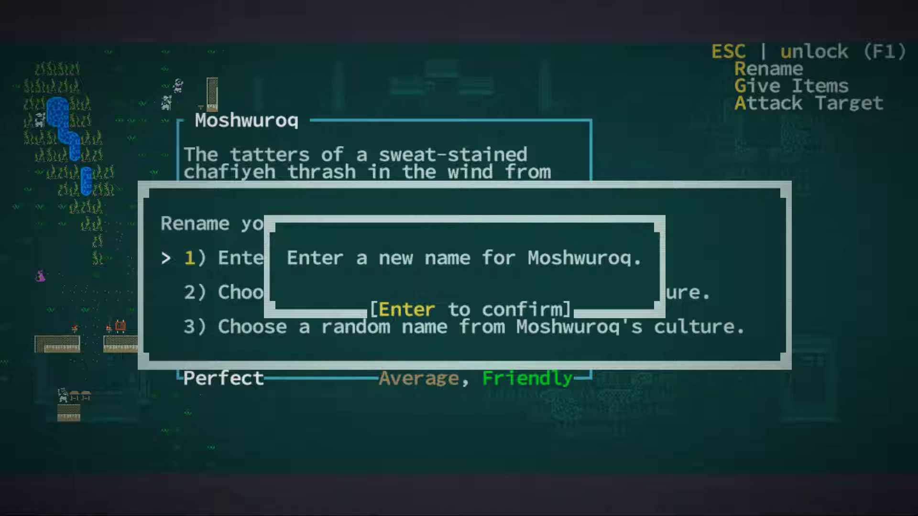
key("Enter")
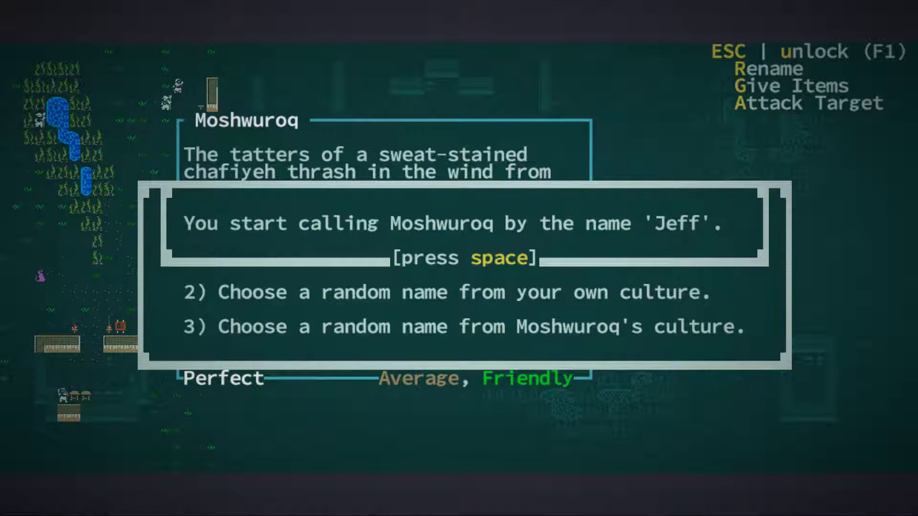
key("space")
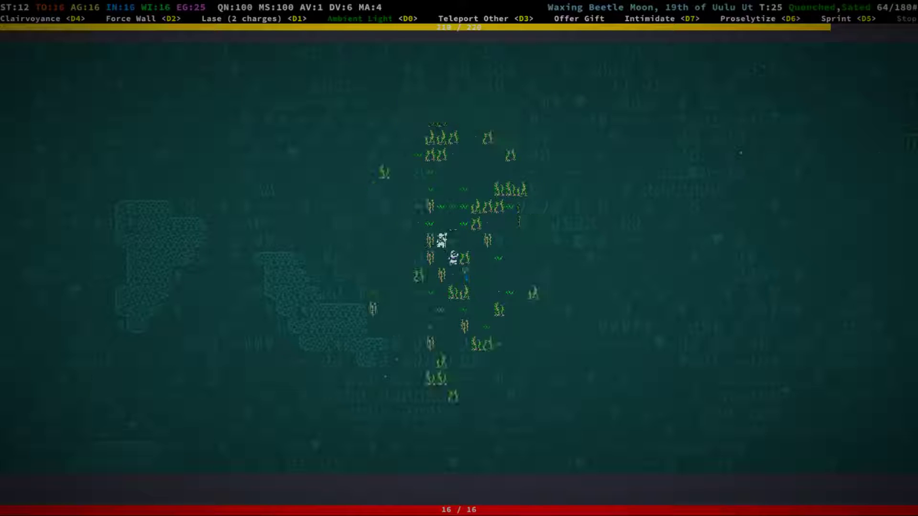
Step: Wound the giant dragonfly with a Lase beam, then review the level 2 status sheet and mutations
key("D1")
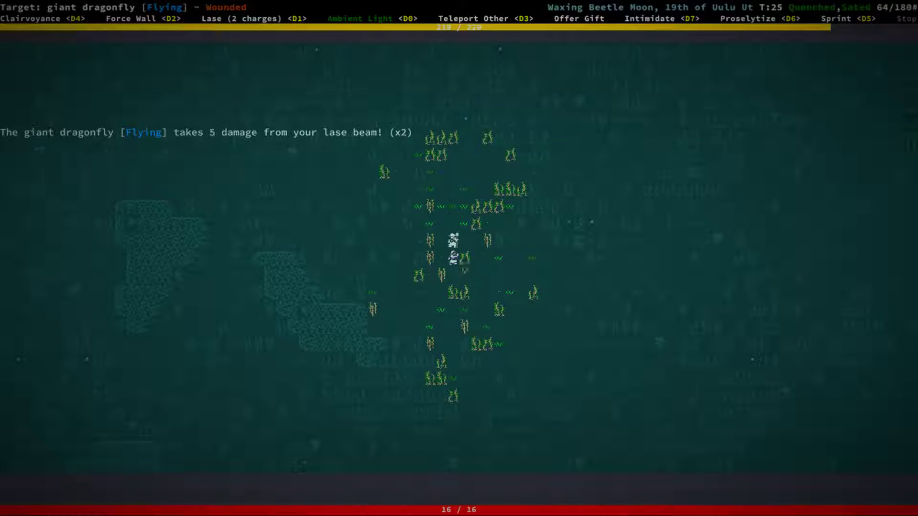
key("5")
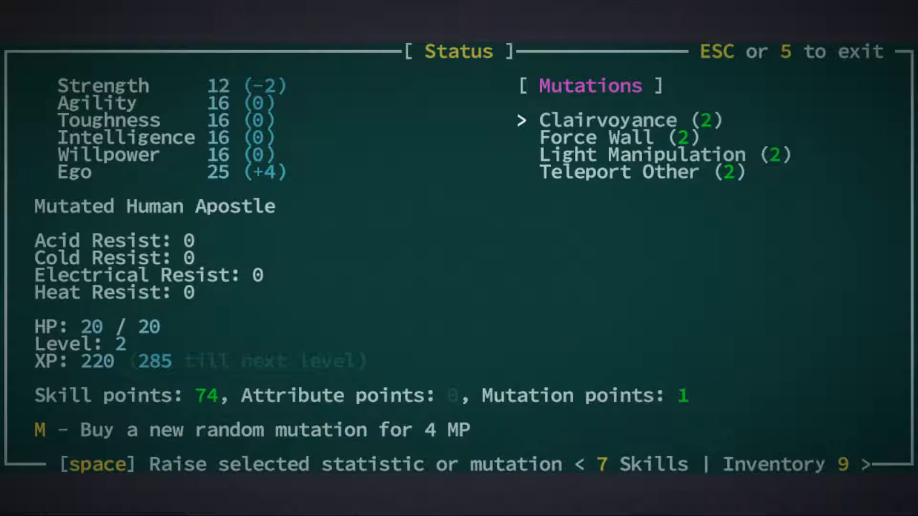
key("Down")
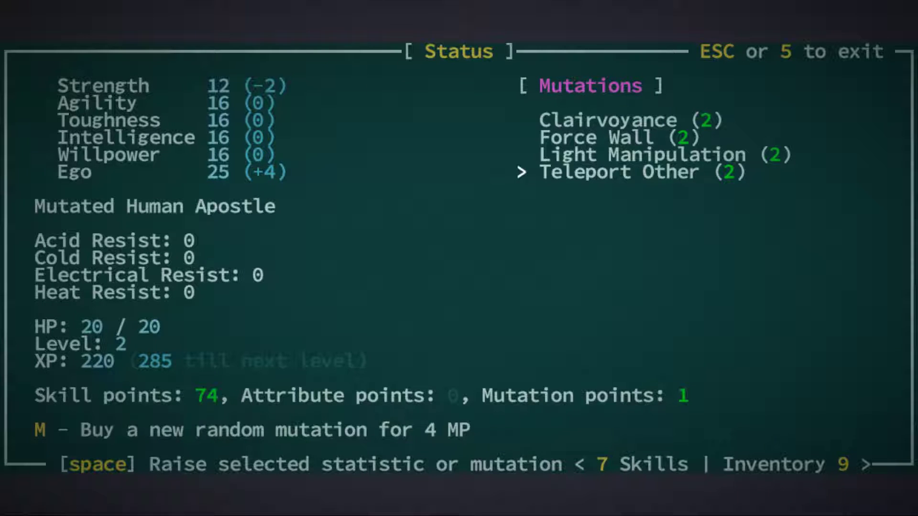
key("Escape")
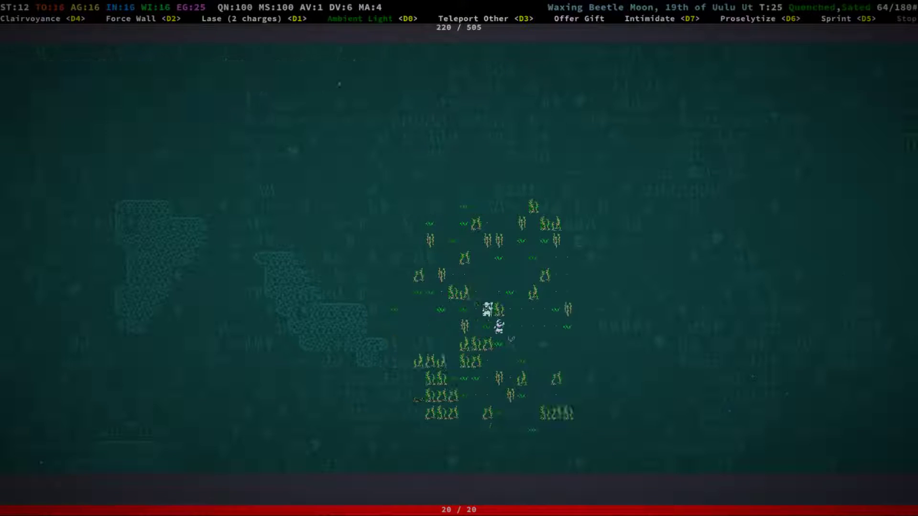
Step: Finish the giant dragonfly with two more Lase beams for 10 XP and bring up the equipment screen
key("D1")
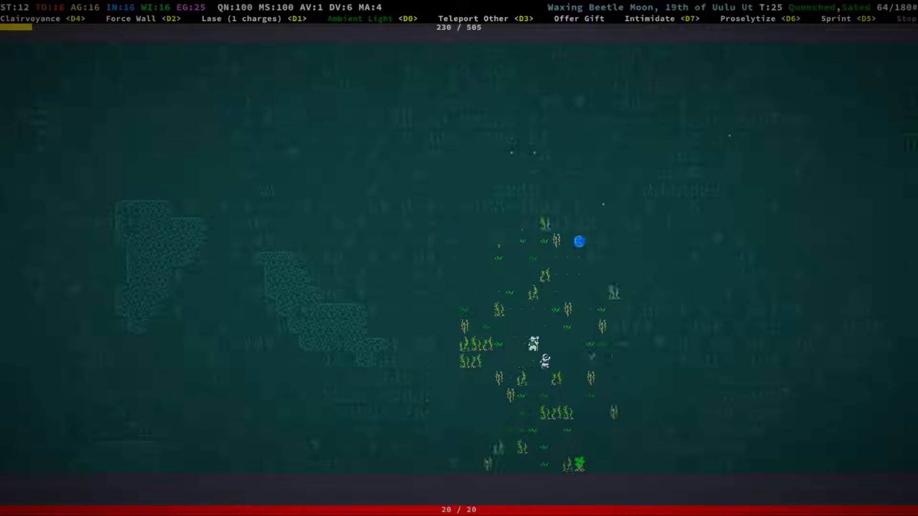
key("D1")
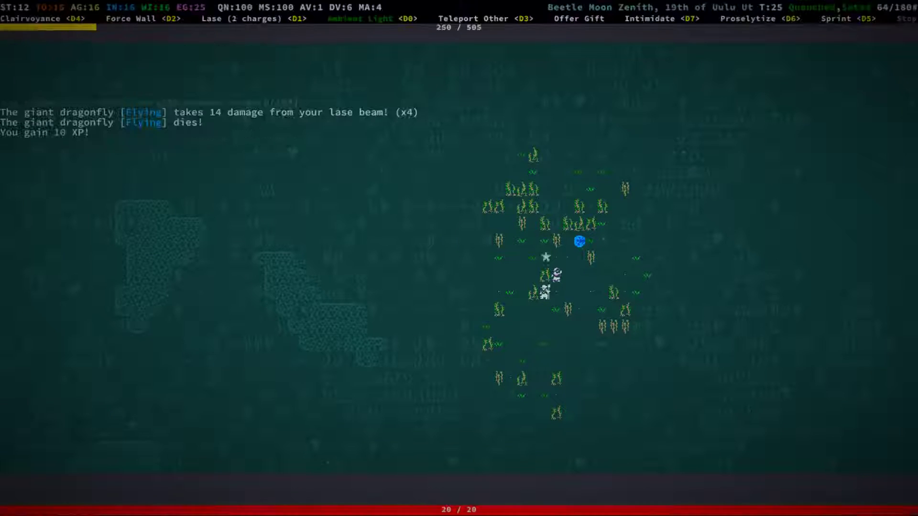
key("e")
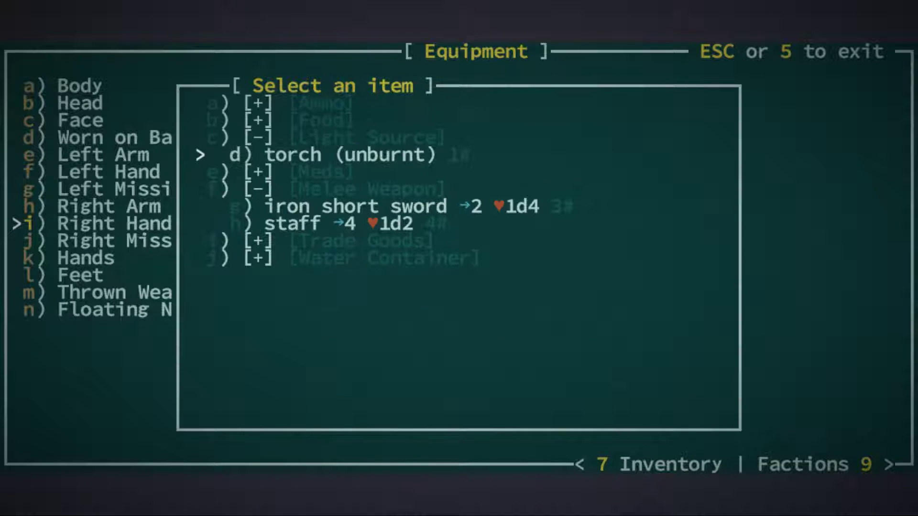
Step: Wield the iron short sword in the right hand in place of the staff
key("Escape")
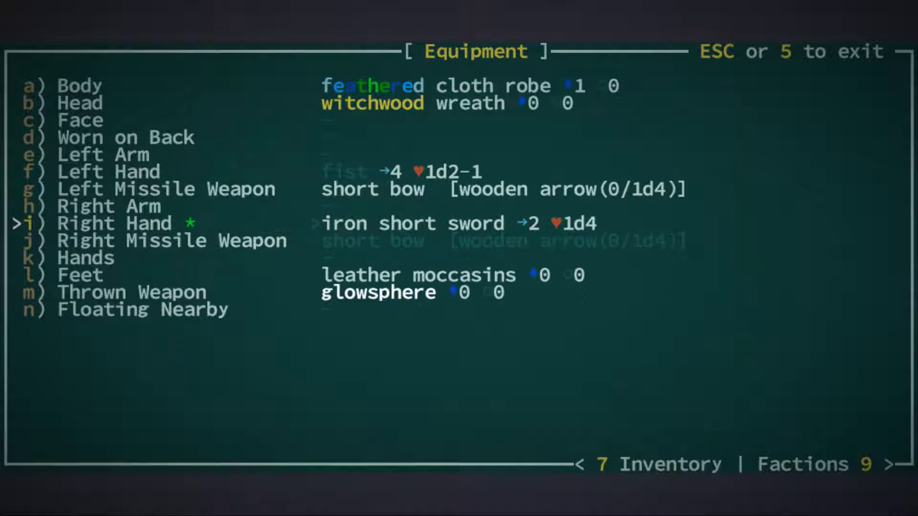
key("Escape")
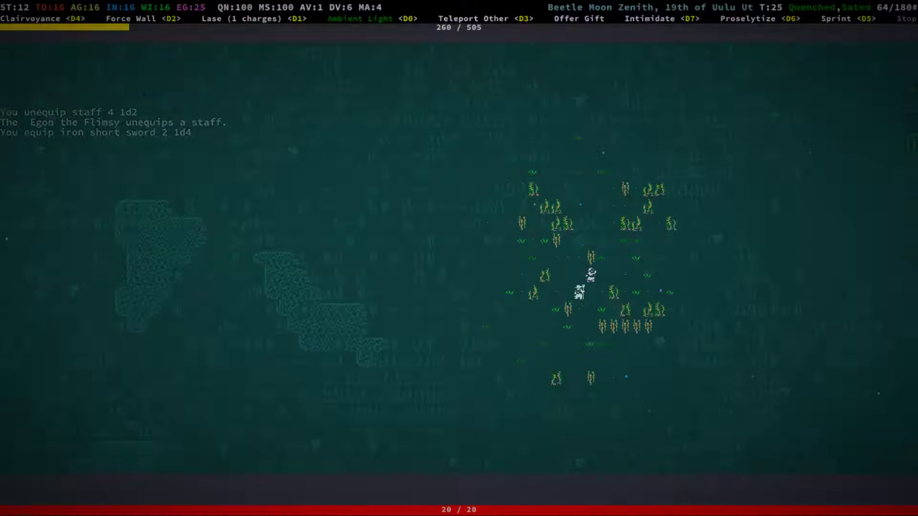
key("e")
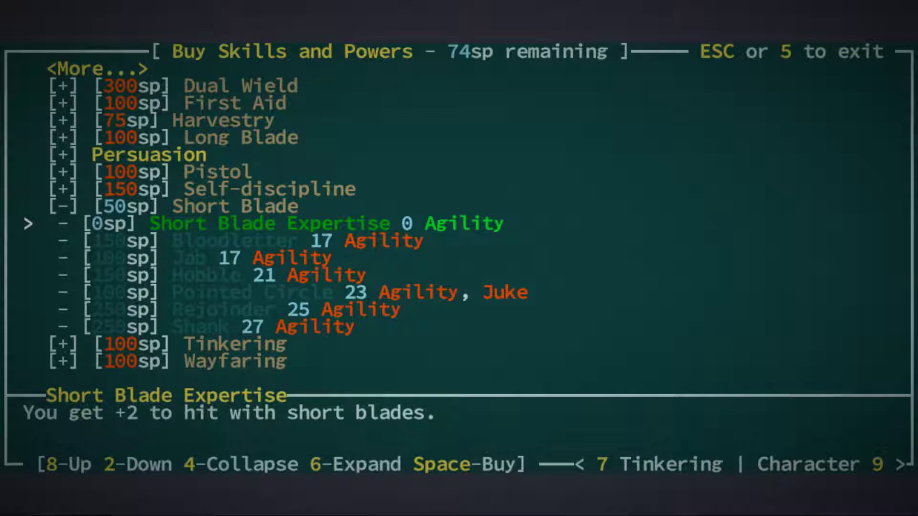
Step: Review the Short Blade powers and costs, then fold the skill tree back up
key("4")
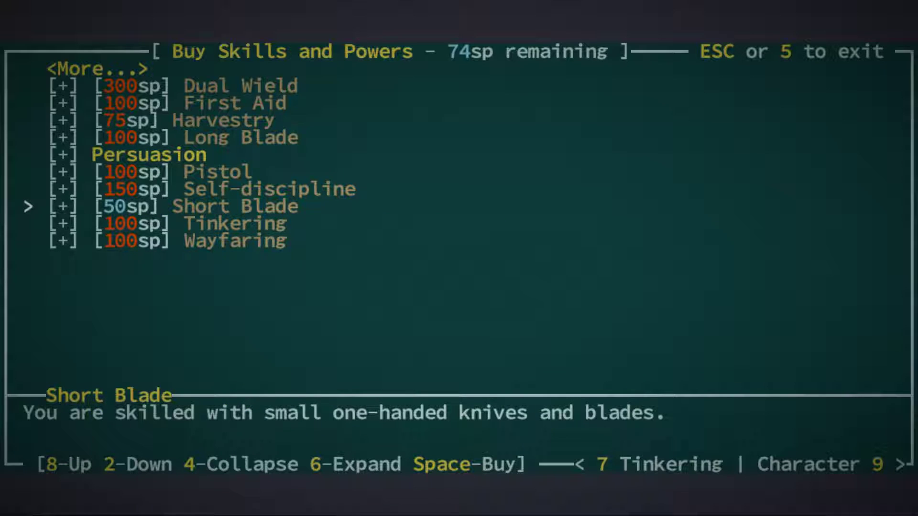